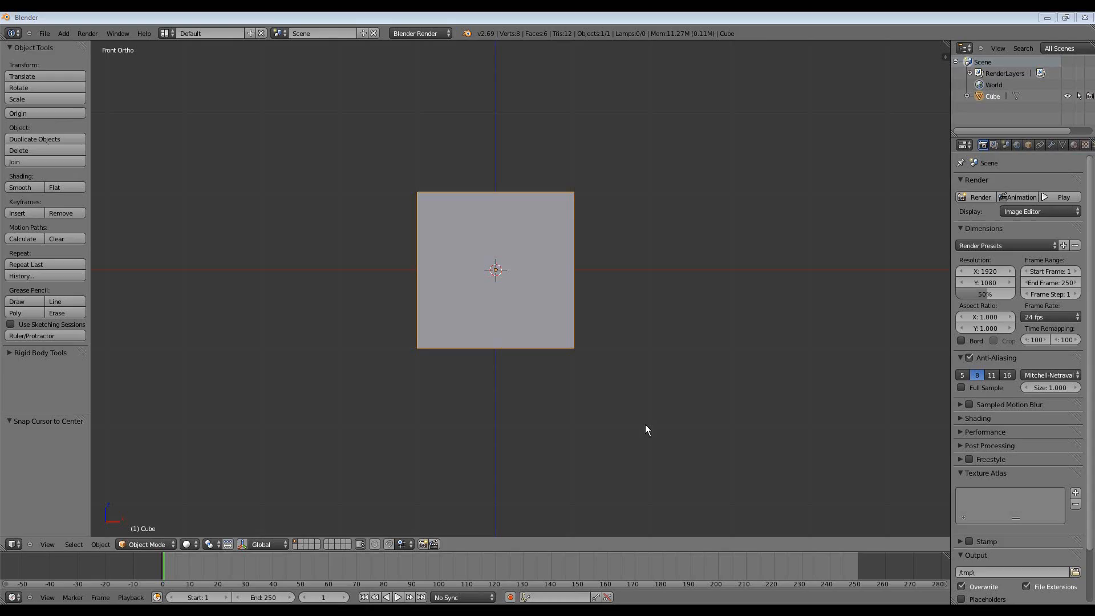
{"action": "mouse_move", "coordinate": [661, 290]}
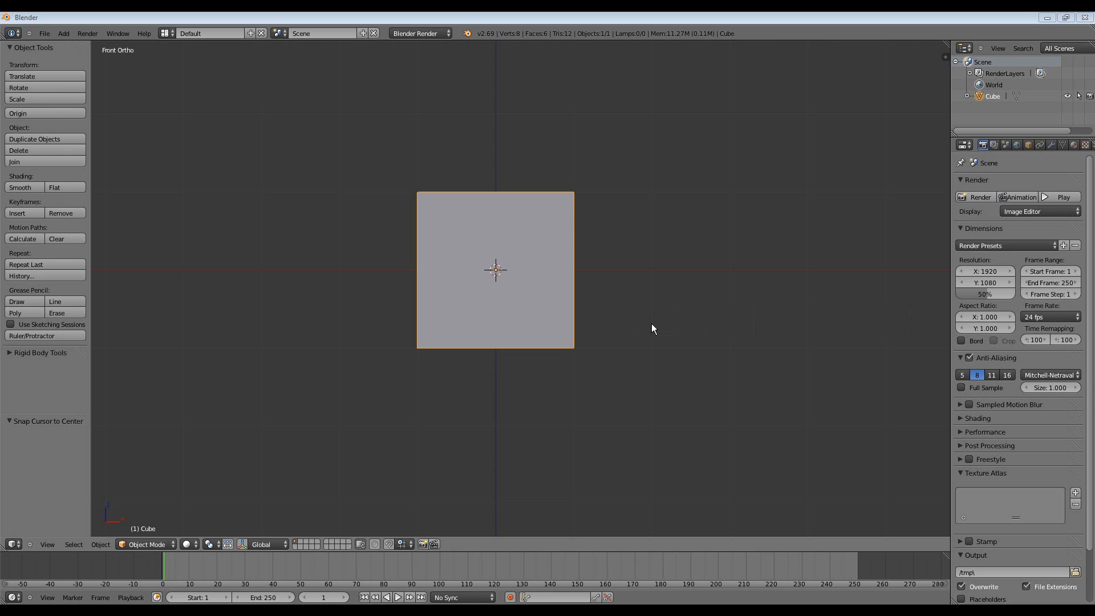
{"action": "mouse_move", "coordinate": [579, 293]}
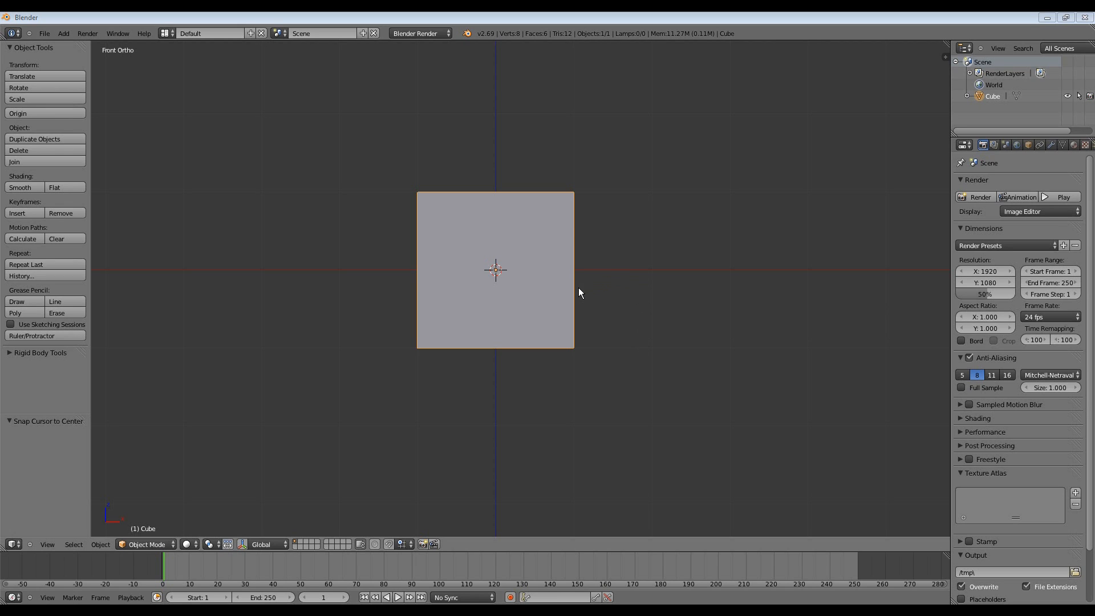
{"action": "mouse_move", "coordinate": [667, 391]}
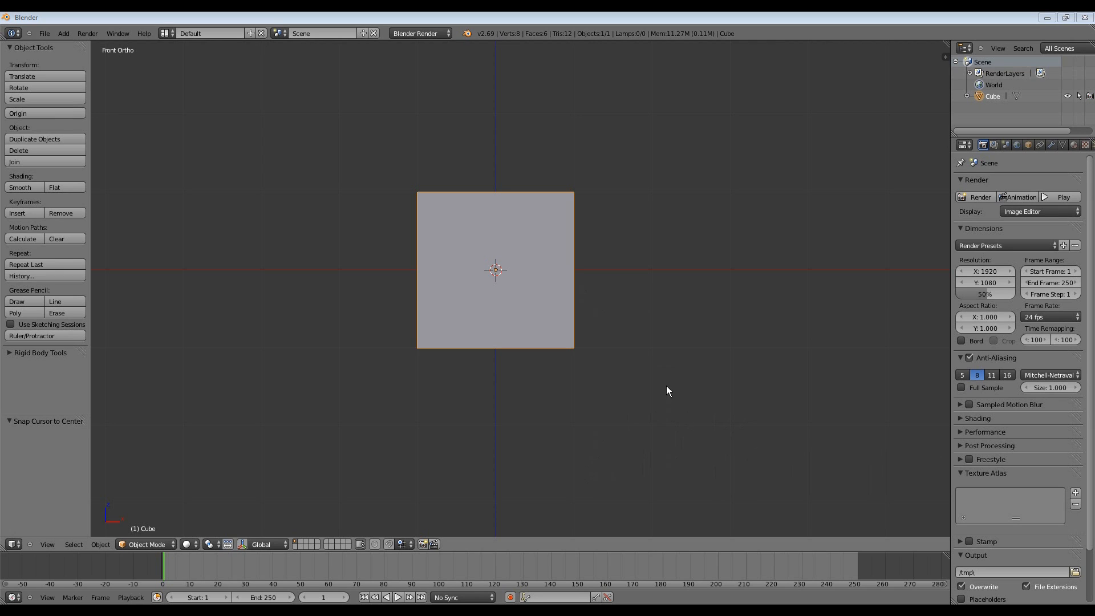
{"action": "mouse_move", "coordinate": [627, 262]}
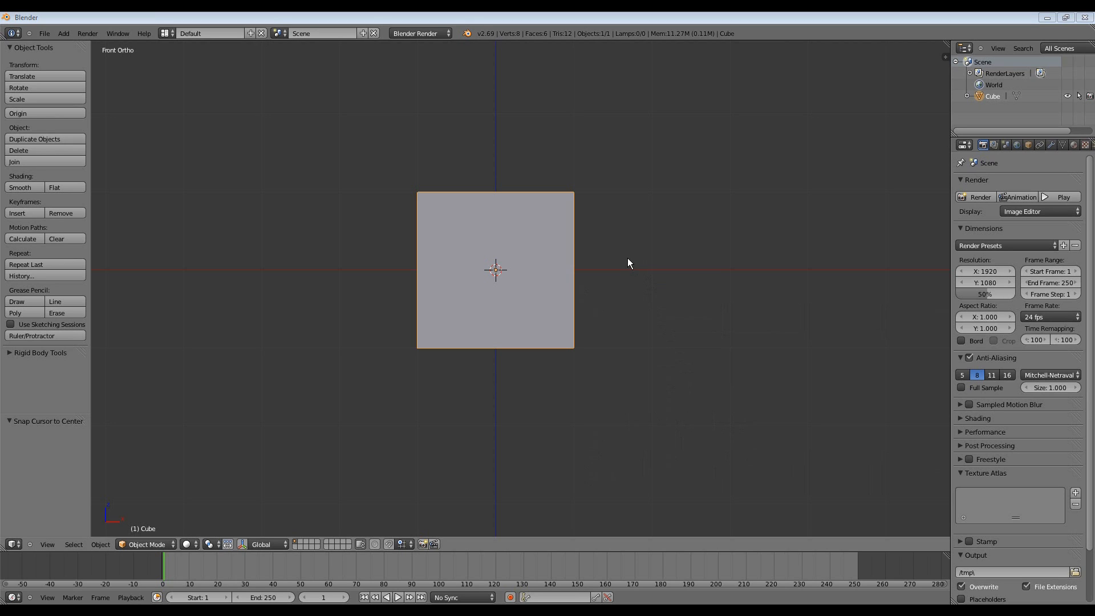
{"action": "mouse_move", "coordinate": [501, 37]}
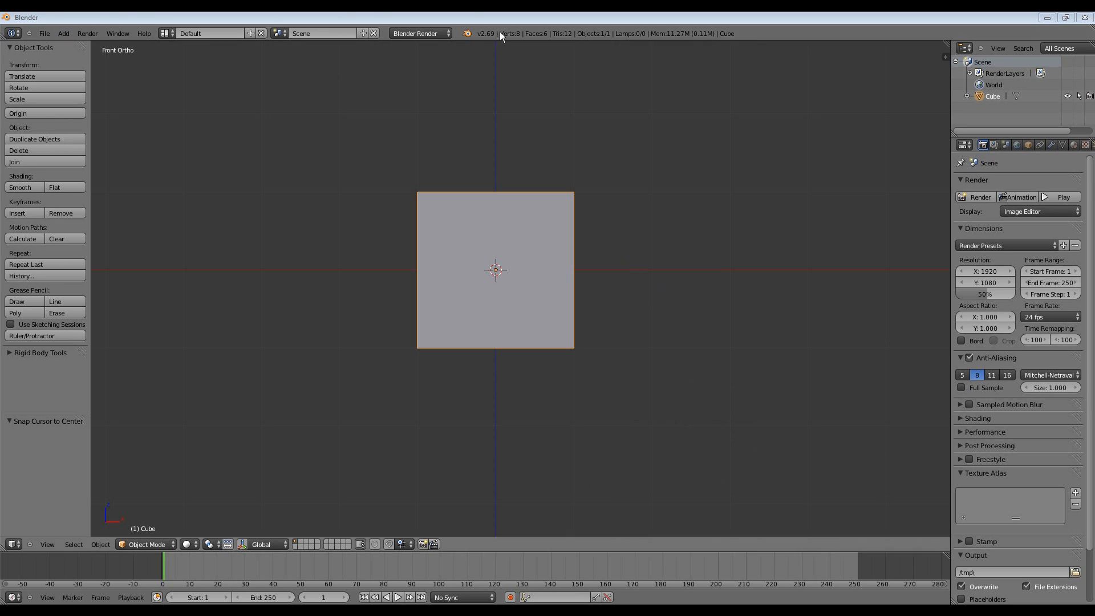
{"action": "mouse_move", "coordinate": [581, 252]}
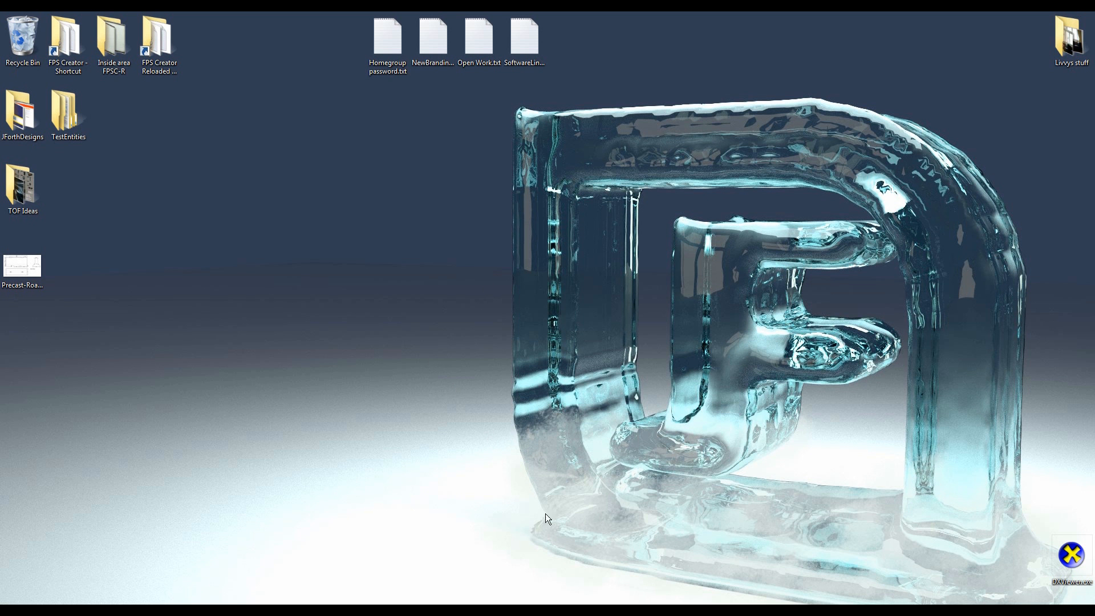
{"action": "mouse_move", "coordinate": [537, 573]}
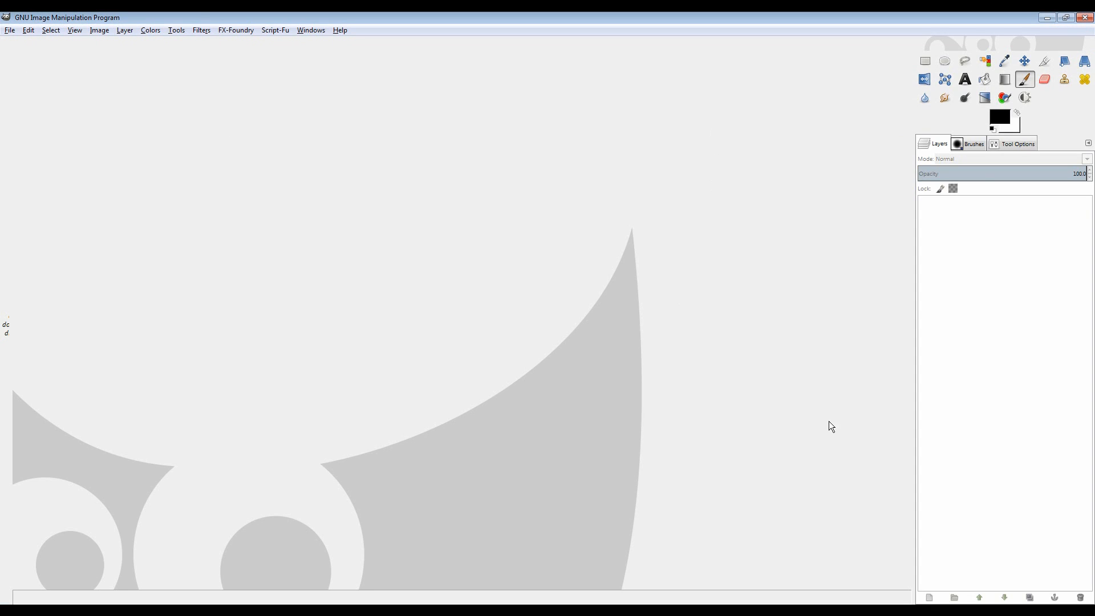
{"action": "mouse_move", "coordinate": [1052, 35]}
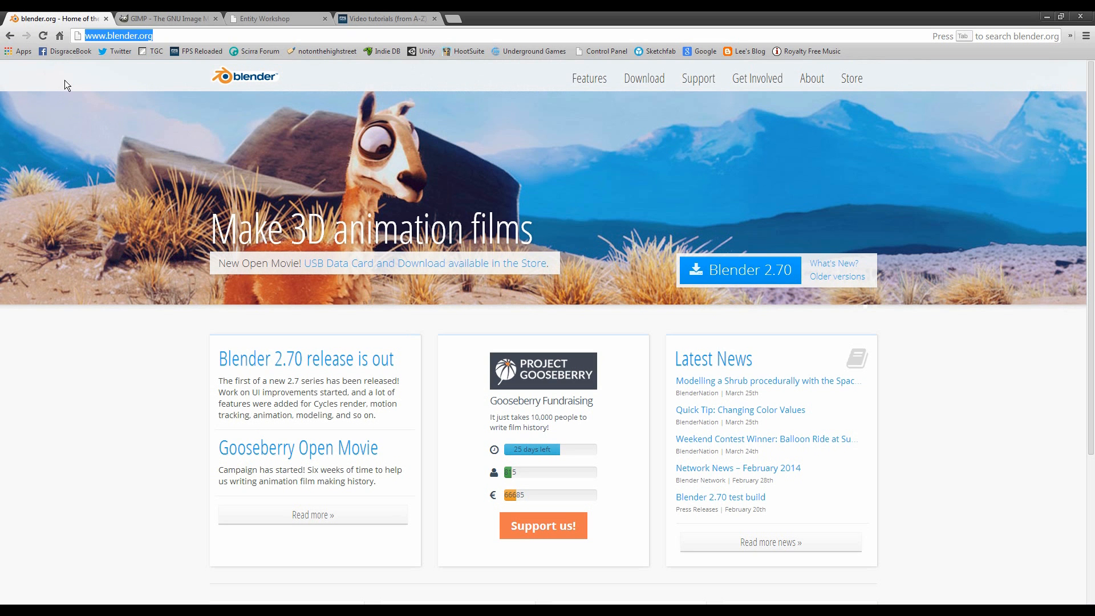
{"action": "mouse_move", "coordinate": [52, 241]}
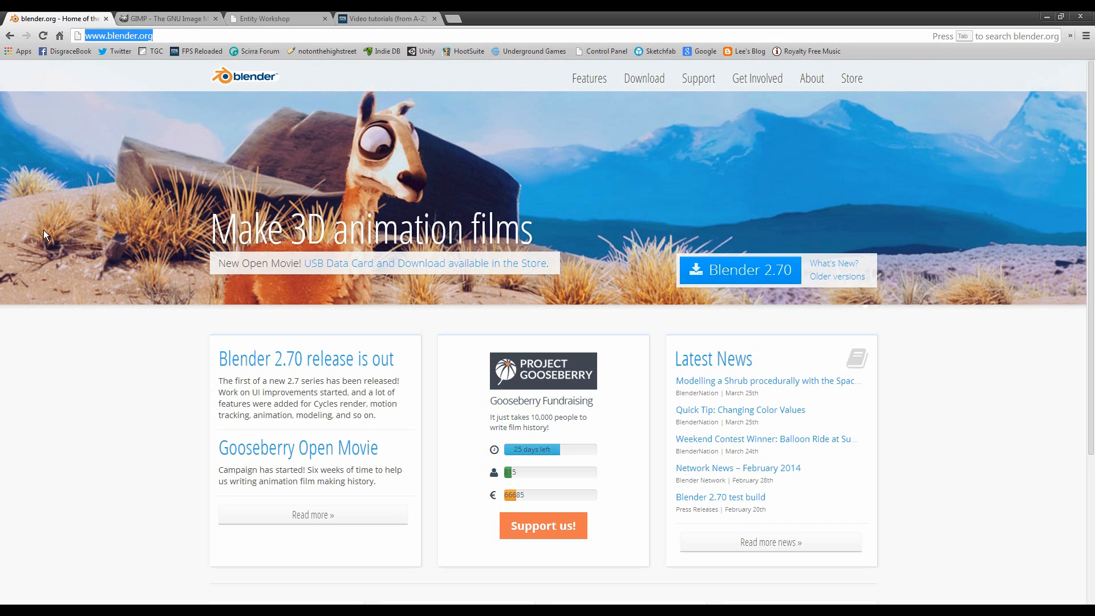
{"action": "mouse_move", "coordinate": [28, 230]}
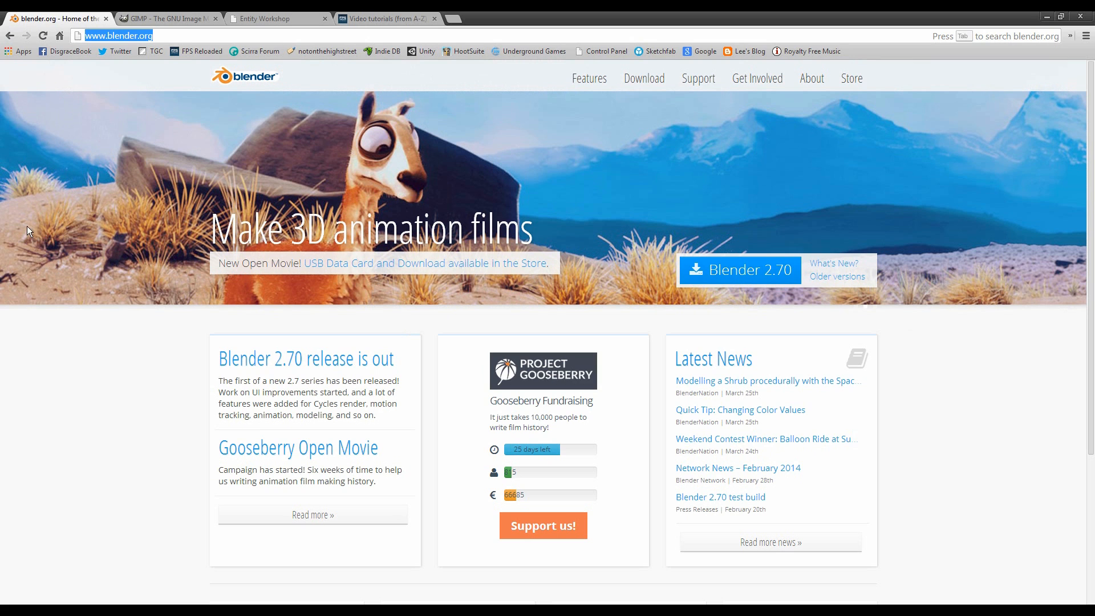
{"action": "mouse_move", "coordinate": [48, 187]}
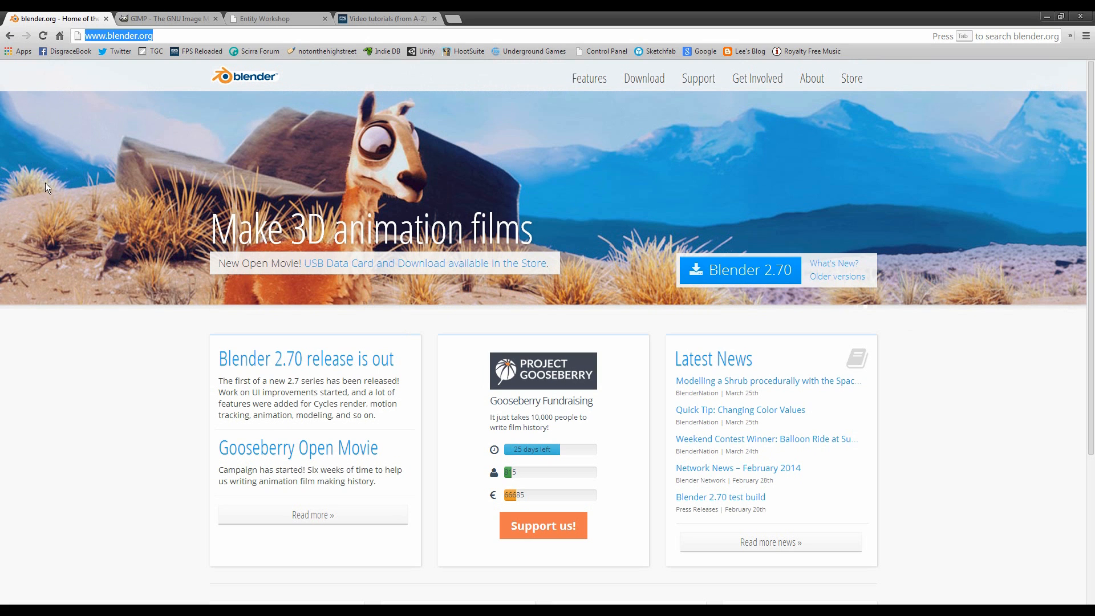
{"action": "left_click", "coordinate": [168, 18]}
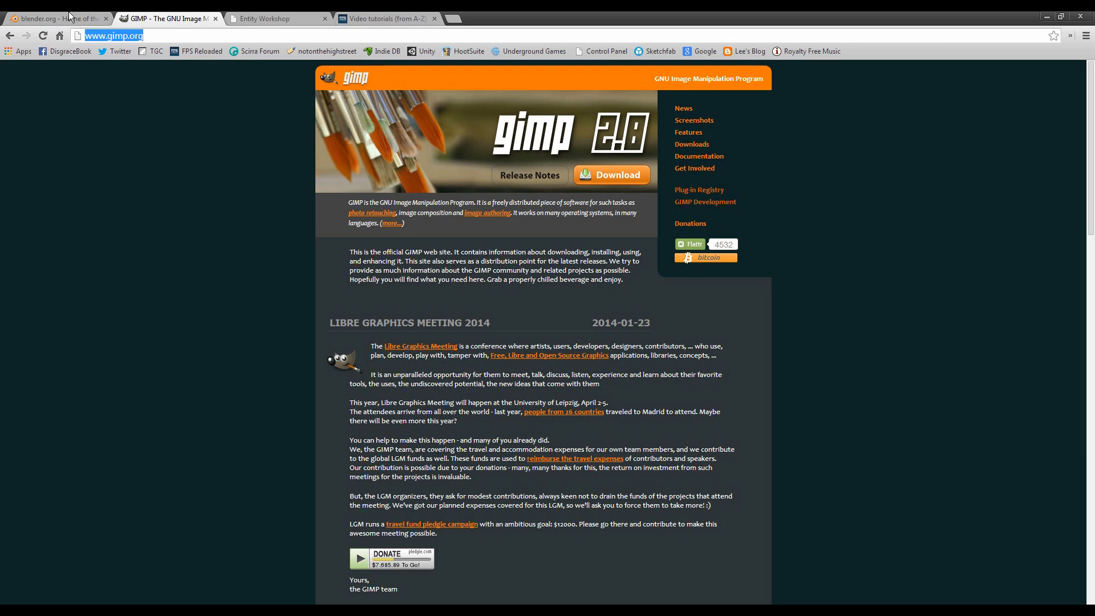
{"action": "left_click", "coordinate": [56, 18]}
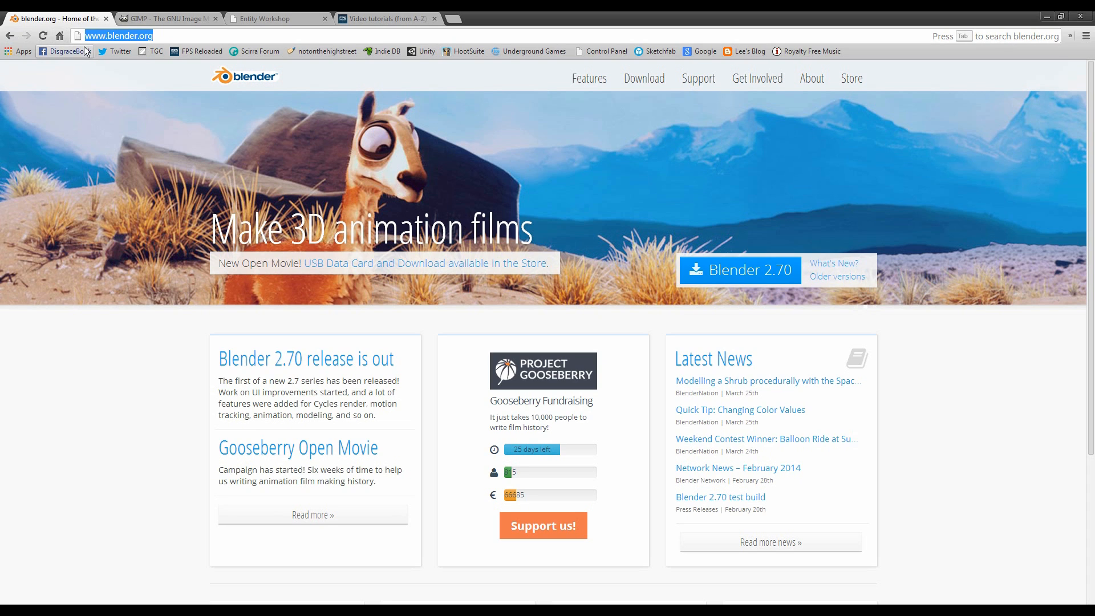
{"action": "mouse_move", "coordinate": [265, 159]}
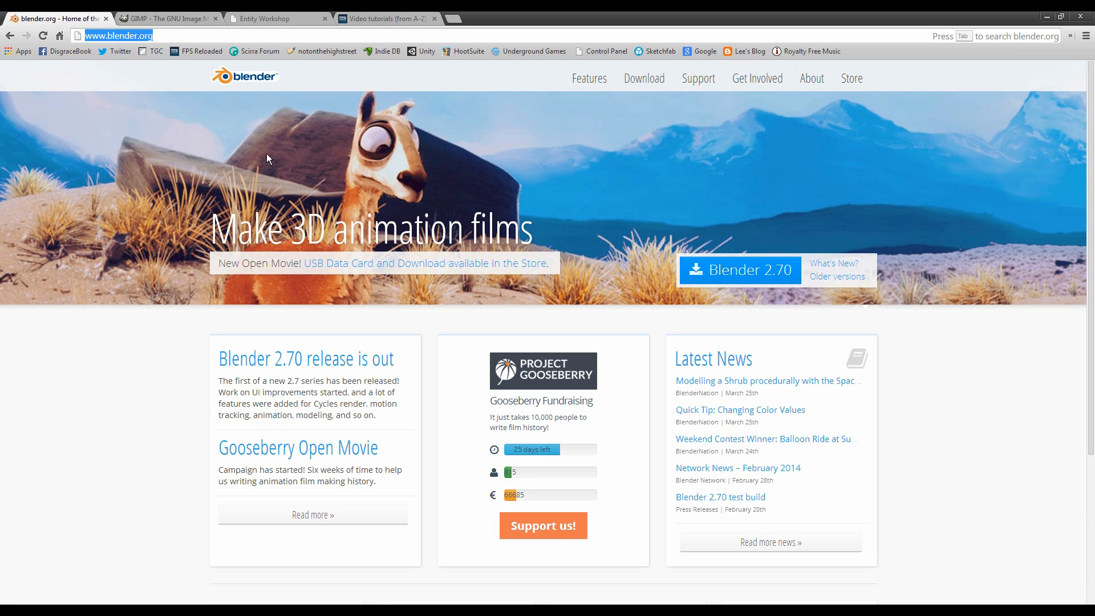
{"action": "mouse_move", "coordinate": [785, 265]}
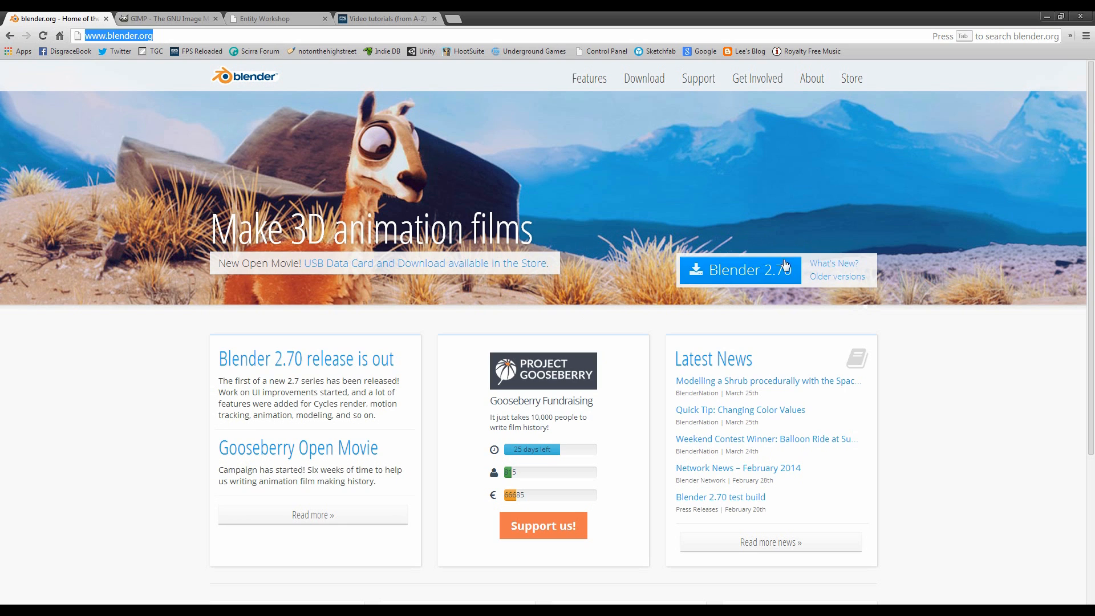
{"action": "mouse_move", "coordinate": [174, 19]}
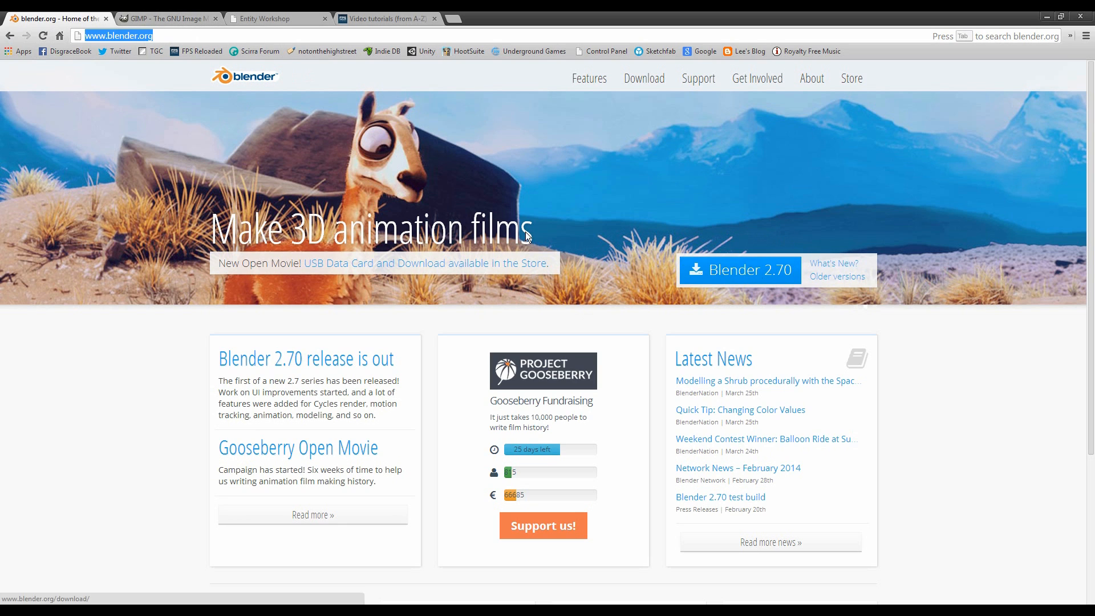
{"action": "mouse_move", "coordinate": [728, 272]}
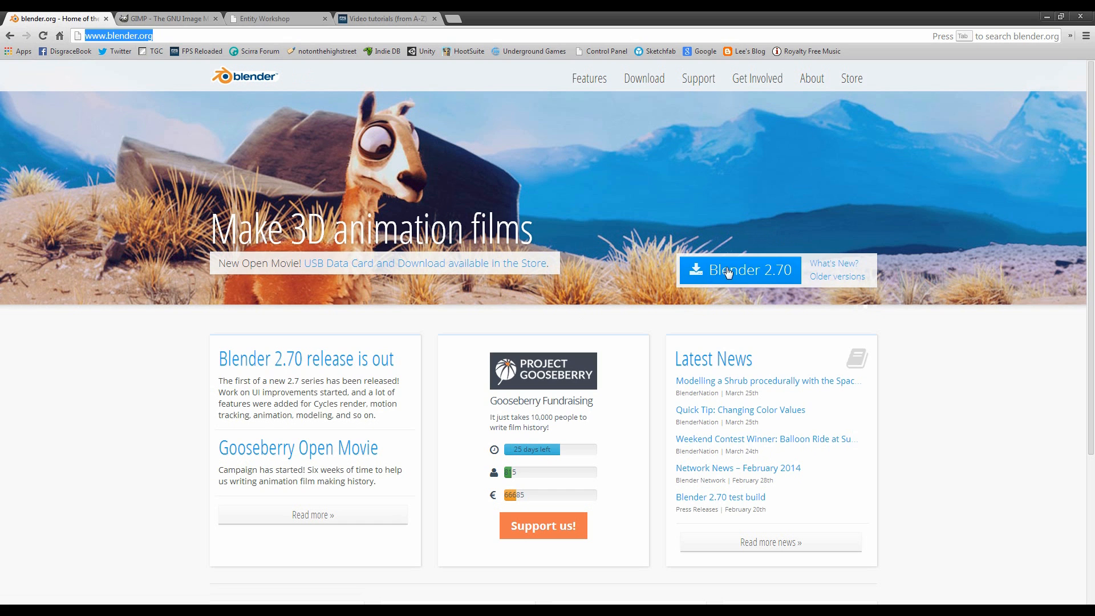
Switch to the gimp.org browser tab showing the GIMP home page.
{"action": "left_click", "coordinate": [167, 20]}
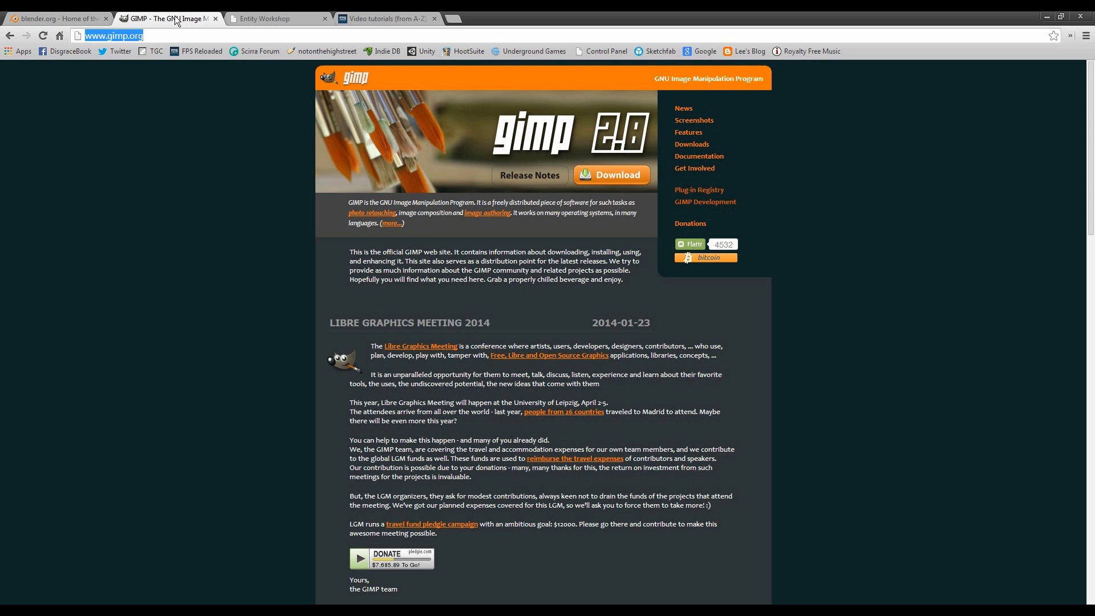
{"action": "mouse_move", "coordinate": [275, 241]}
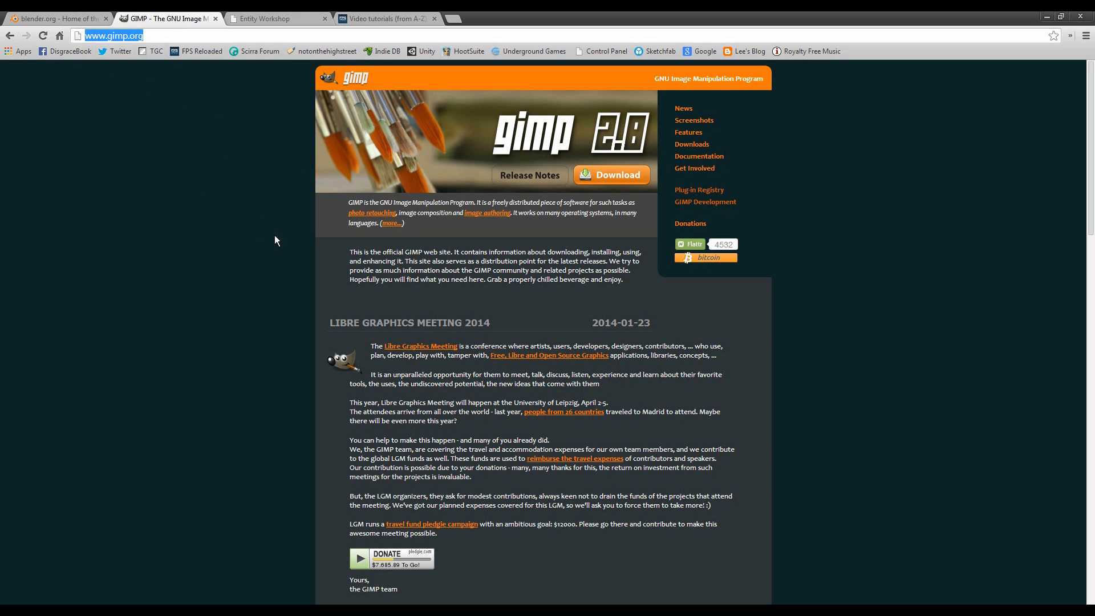
{"action": "mouse_move", "coordinate": [649, 127]}
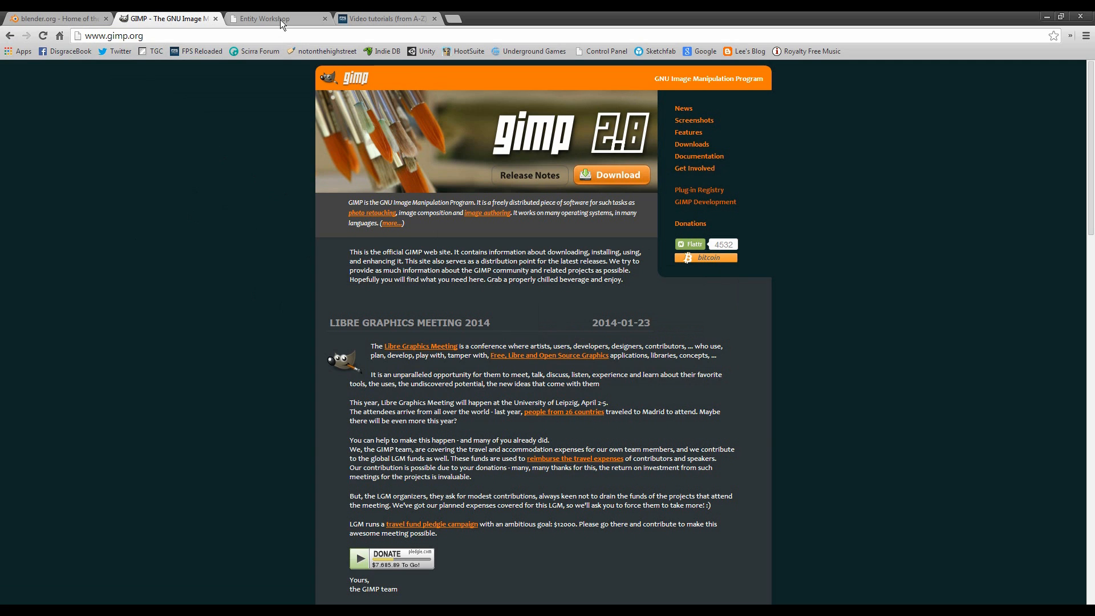
{"action": "mouse_move", "coordinate": [312, 80]}
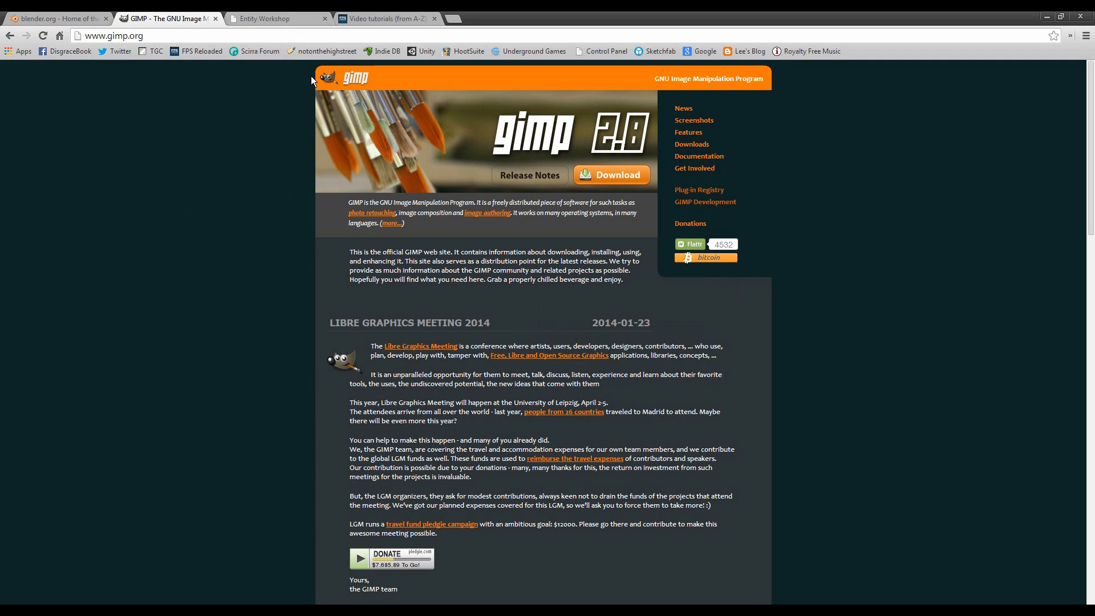
Switch to the Entity Workshop homepage and select the creator's name in the credits line.
{"action": "left_click", "coordinate": [278, 19]}
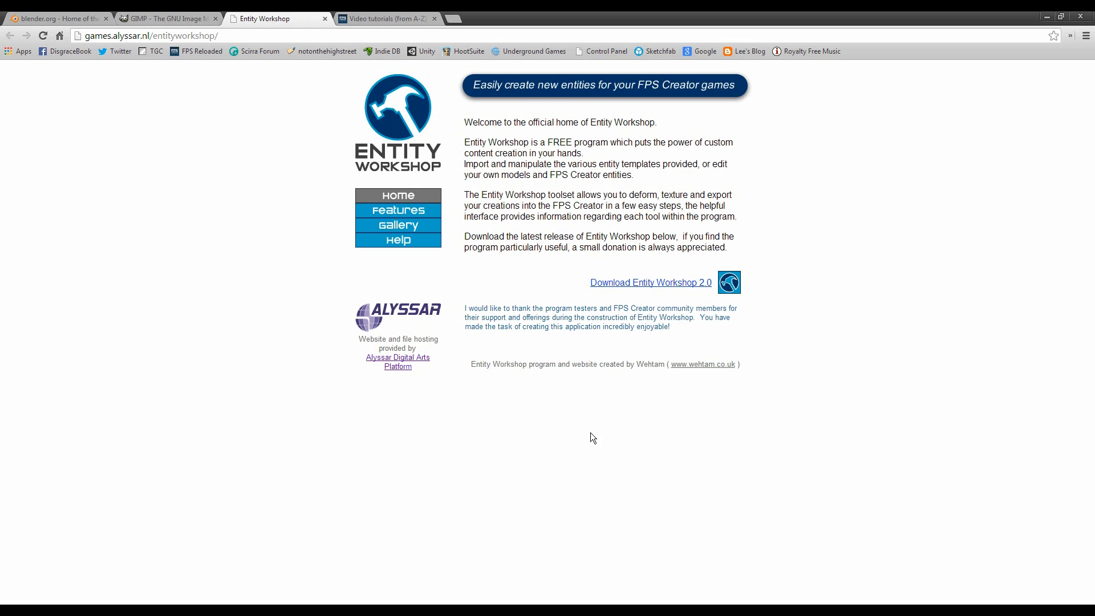
{"action": "mouse_move", "coordinate": [639, 365]}
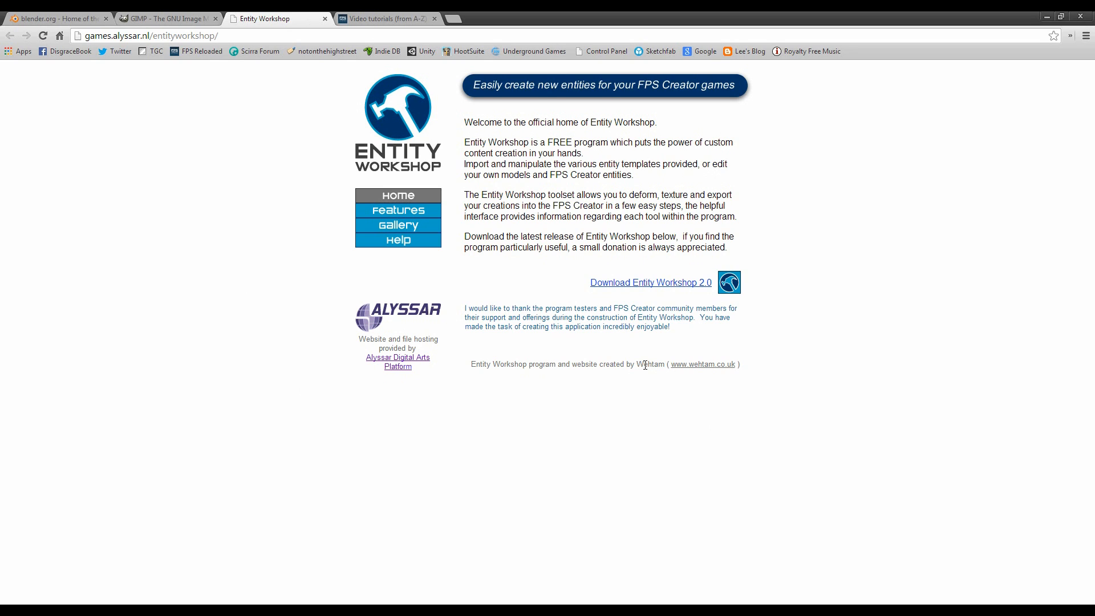
{"action": "double_click", "coordinate": [649, 363]}
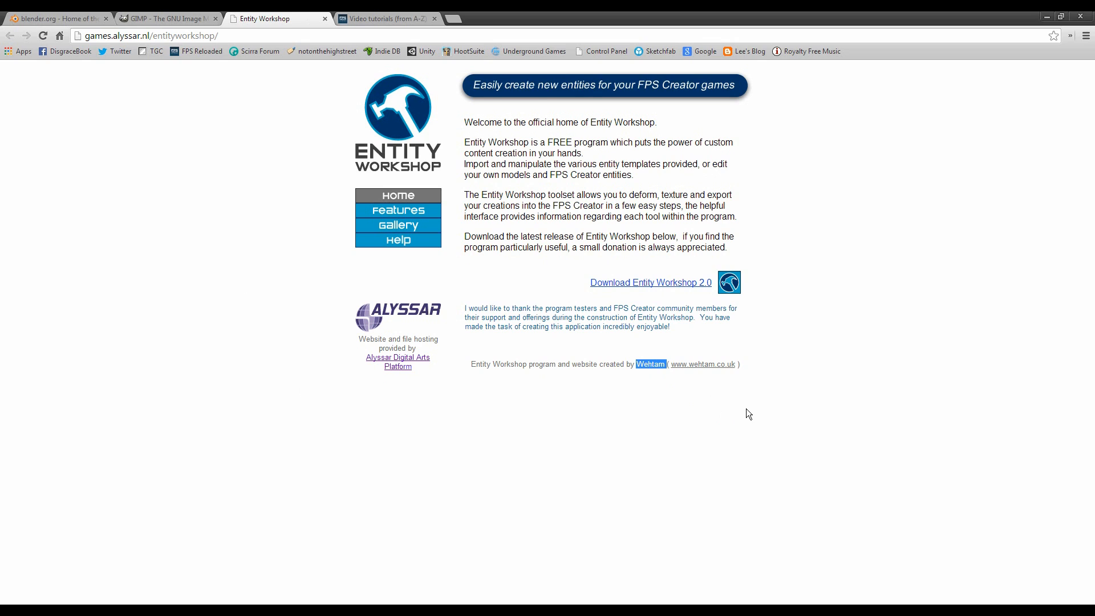
{"action": "mouse_move", "coordinate": [617, 412]}
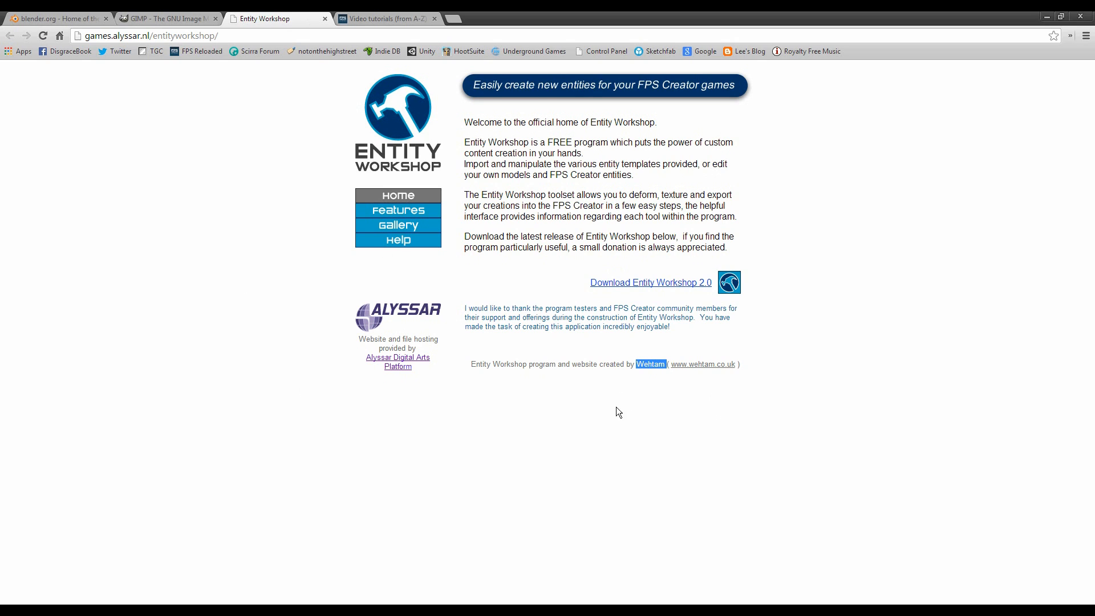
{"action": "mouse_move", "coordinate": [670, 155]}
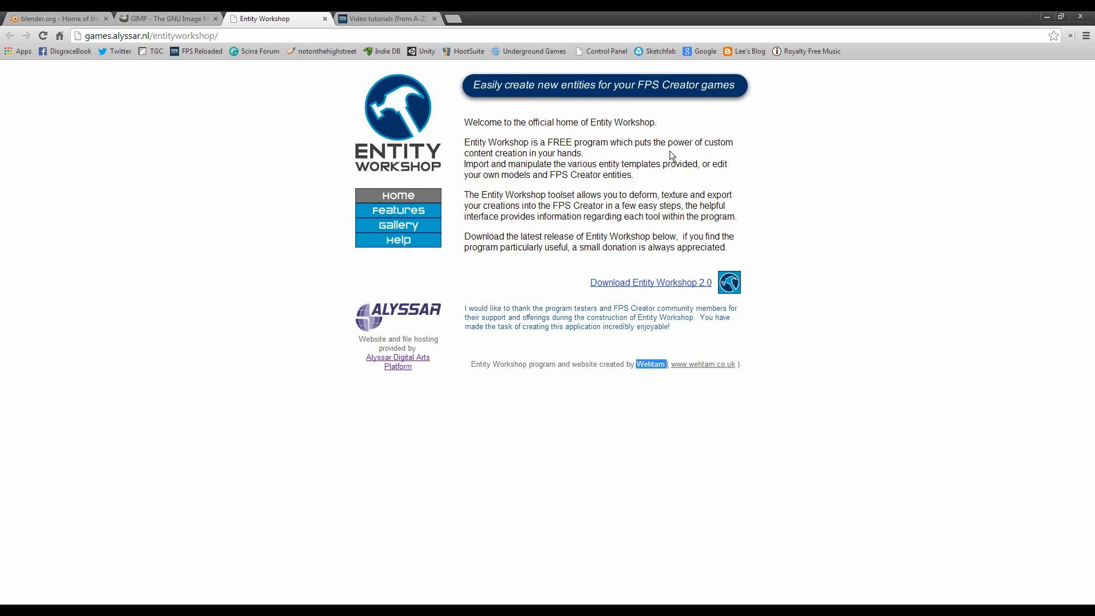
{"action": "mouse_move", "coordinate": [728, 282]}
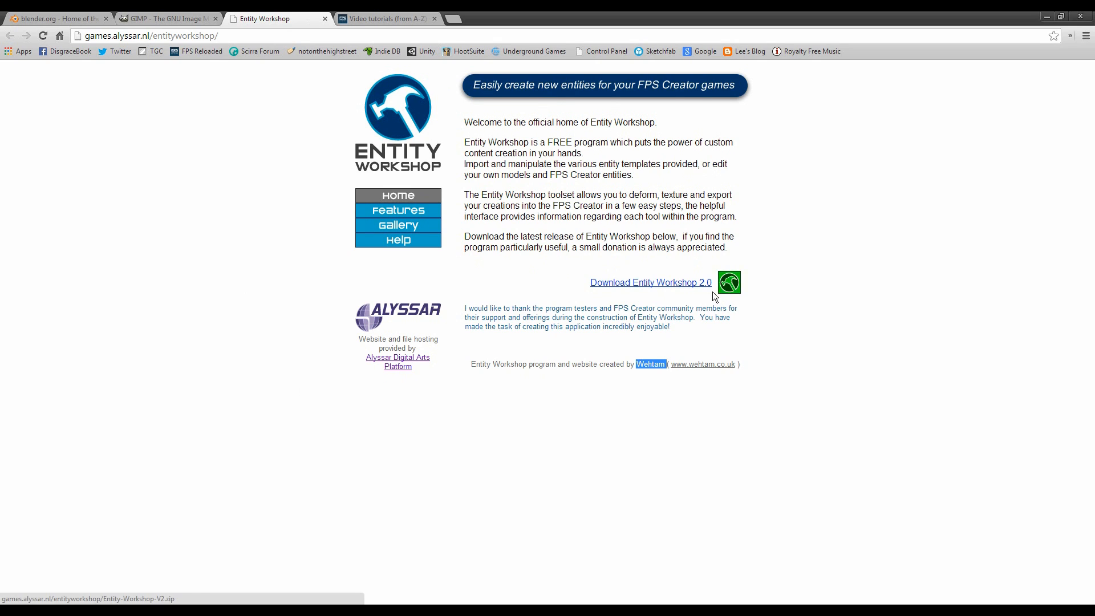
{"action": "mouse_move", "coordinate": [887, 330]}
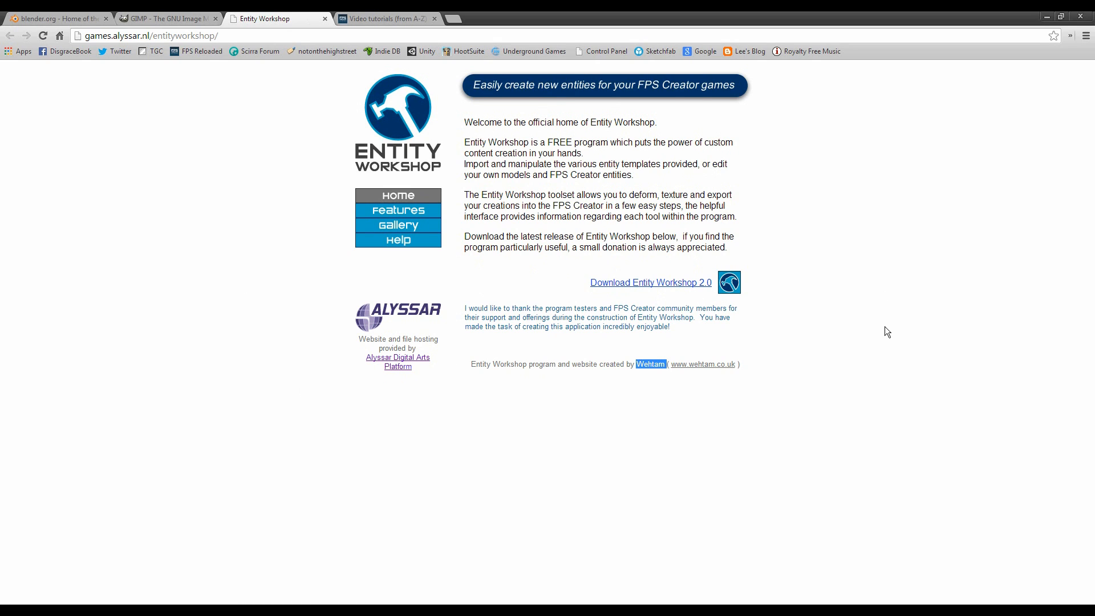
{"action": "mouse_move", "coordinate": [780, 390]}
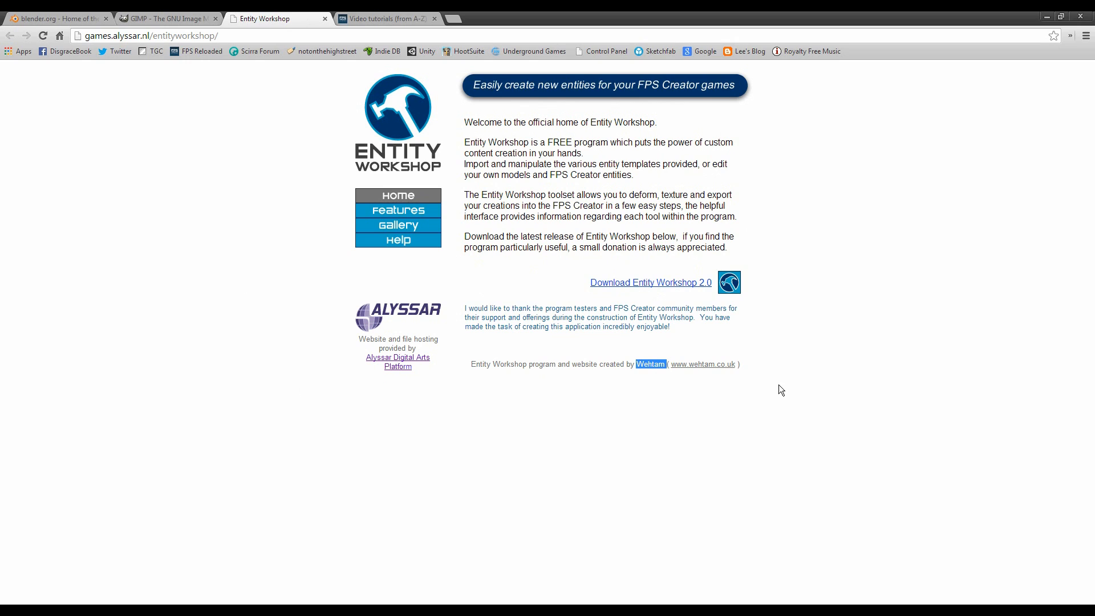
{"action": "mouse_move", "coordinate": [847, 362]}
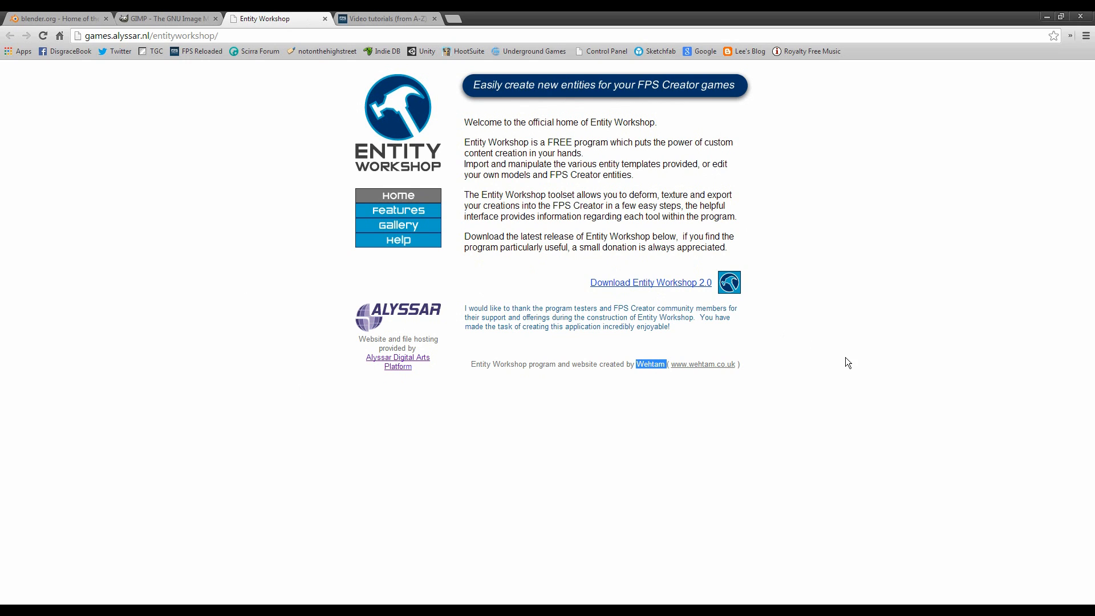
{"action": "mouse_move", "coordinate": [831, 359]}
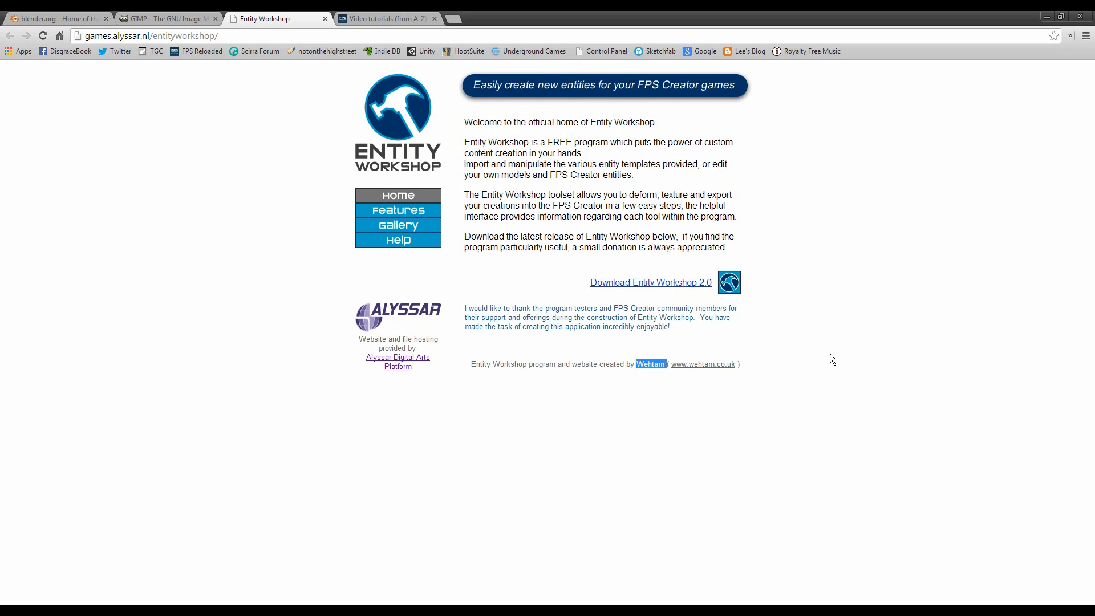
{"action": "mouse_move", "coordinate": [811, 489]}
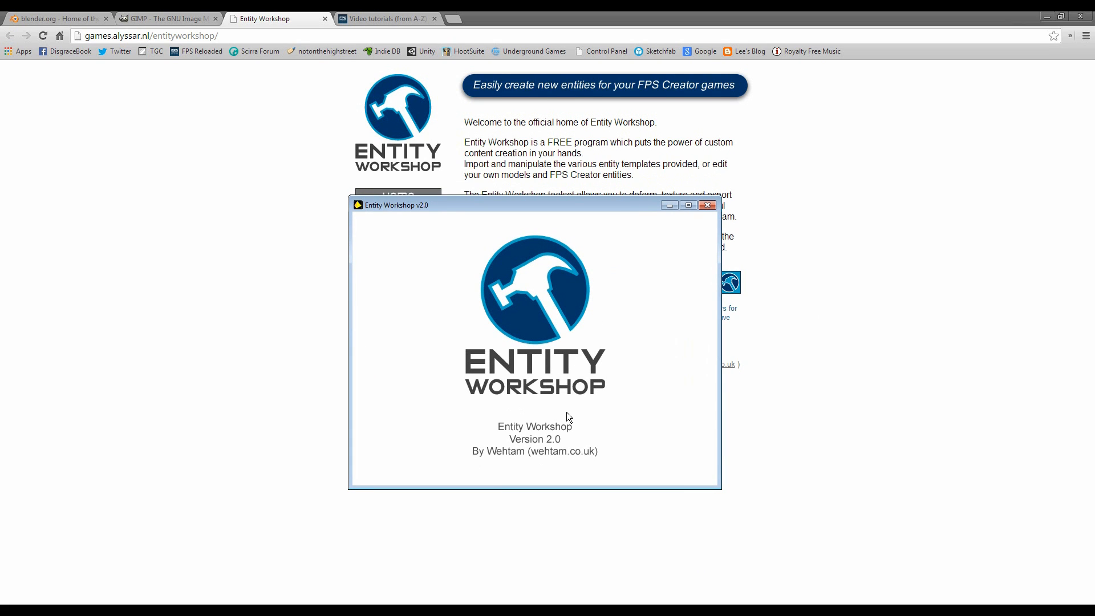
{"action": "mouse_move", "coordinate": [674, 437]}
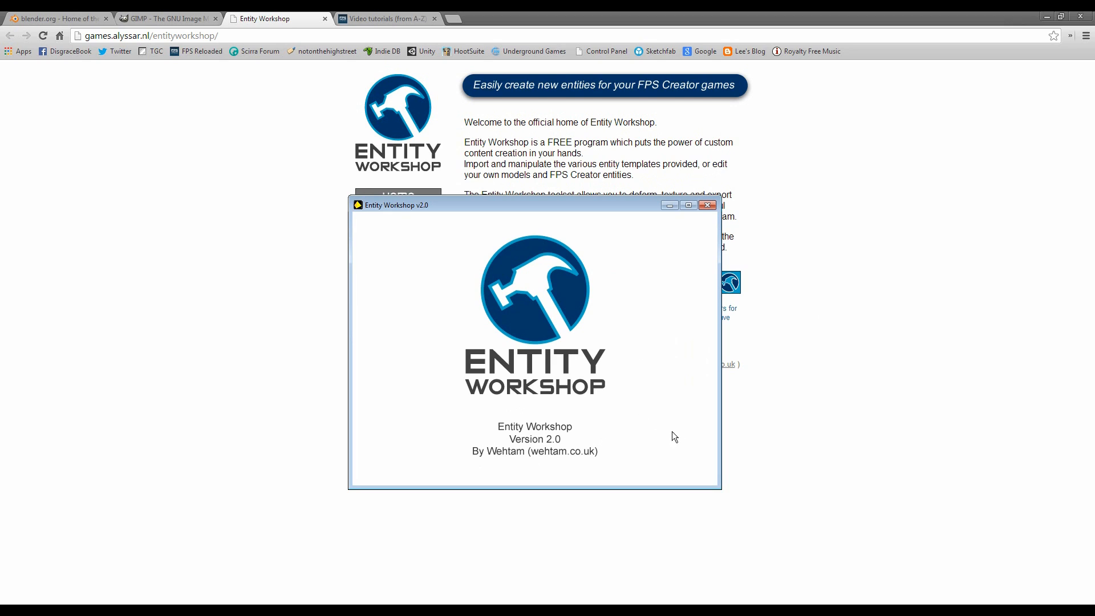
{"action": "mouse_move", "coordinate": [573, 471]}
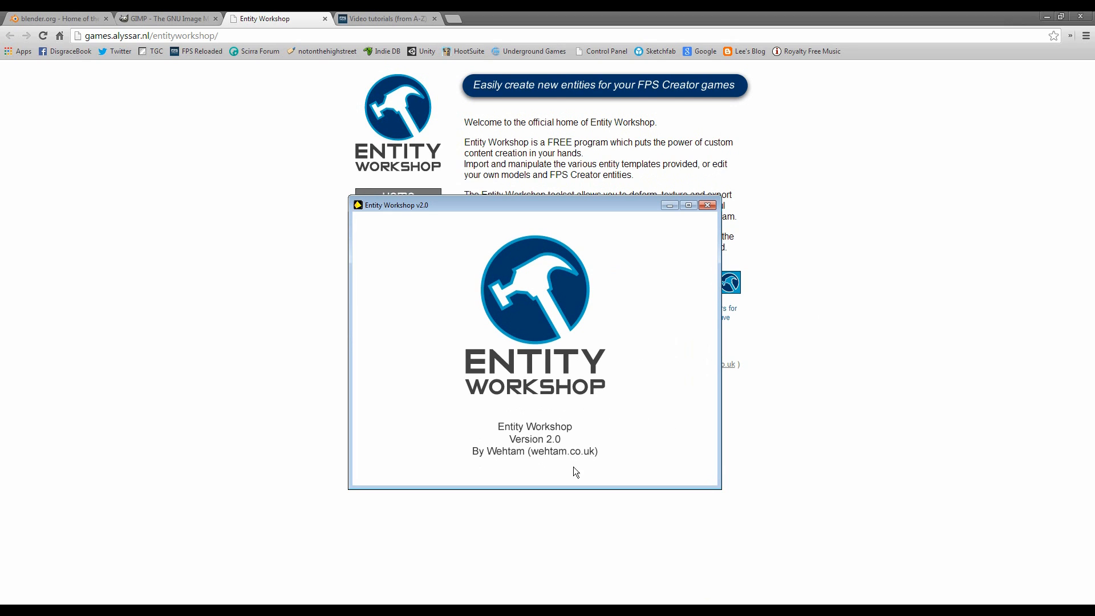
{"action": "mouse_move", "coordinate": [459, 244]}
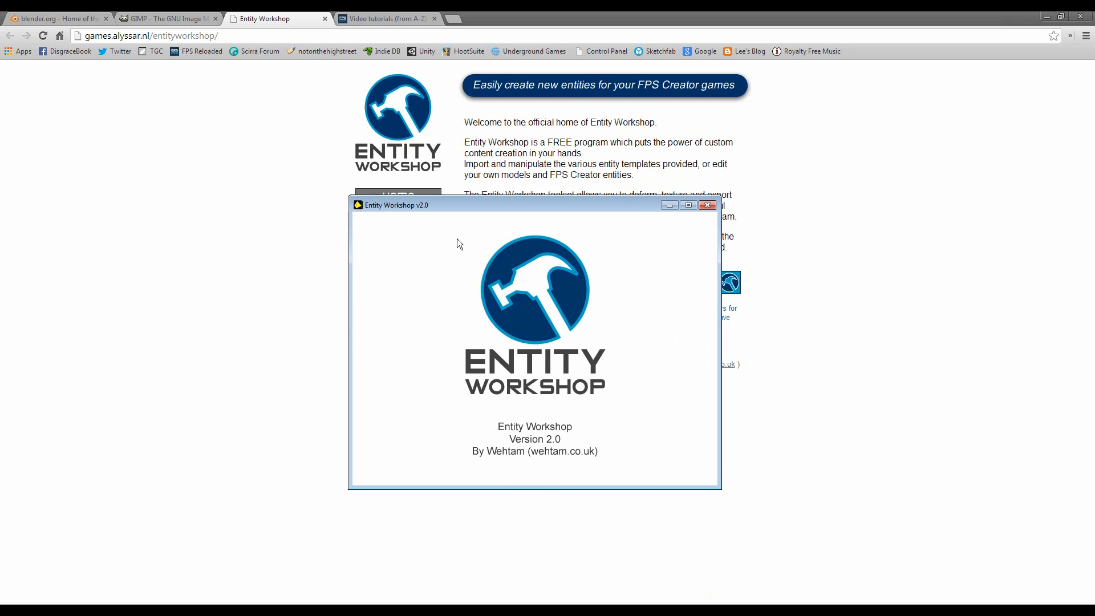
Import the humanoid entity template into Entity Workshop, then close the program.
{"action": "left_click_drag", "start_coordinate": [489, 204], "coordinate": [293, 240]}
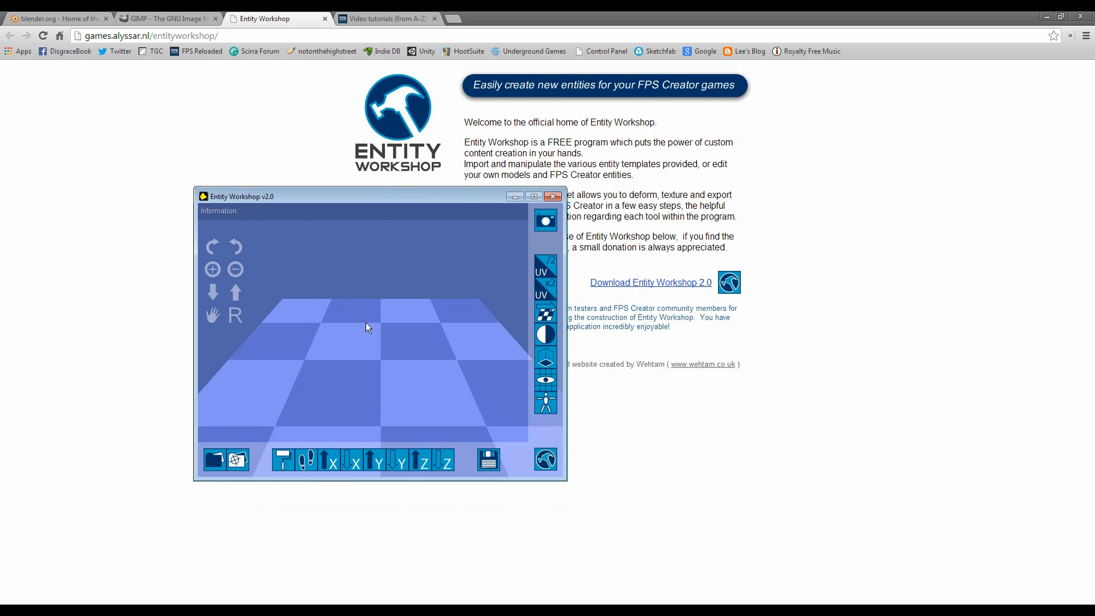
{"action": "mouse_move", "coordinate": [391, 196]}
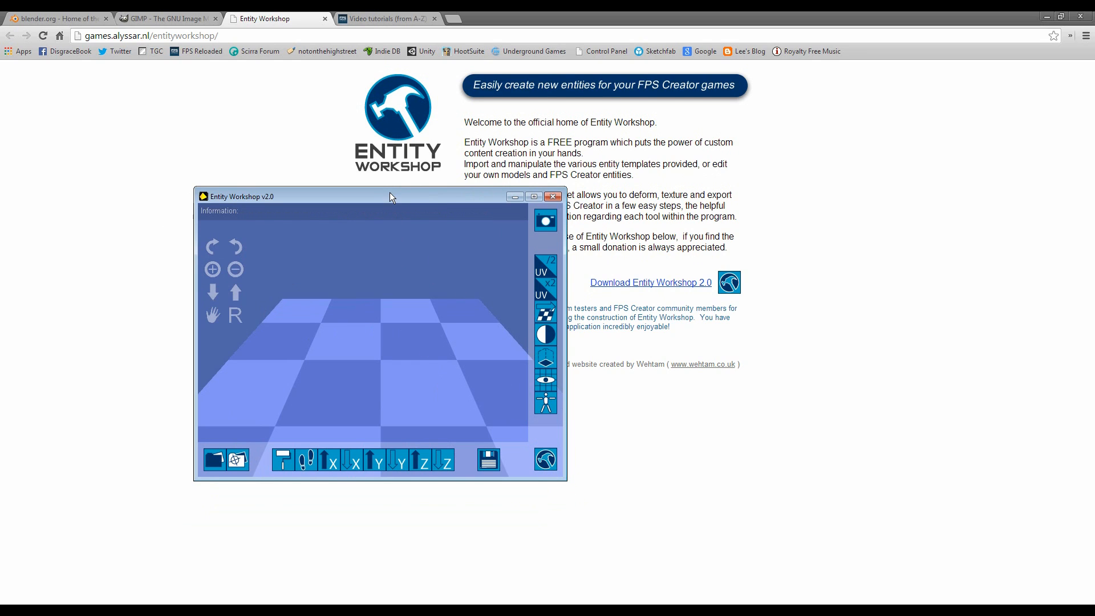
{"action": "mouse_move", "coordinate": [215, 459]}
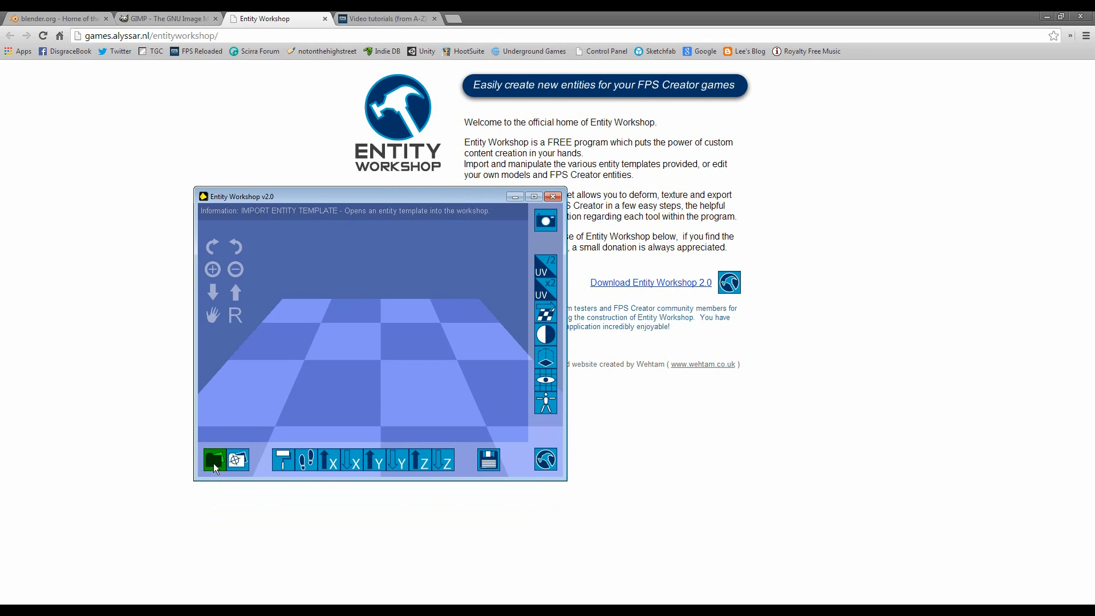
{"action": "left_click", "coordinate": [214, 459]}
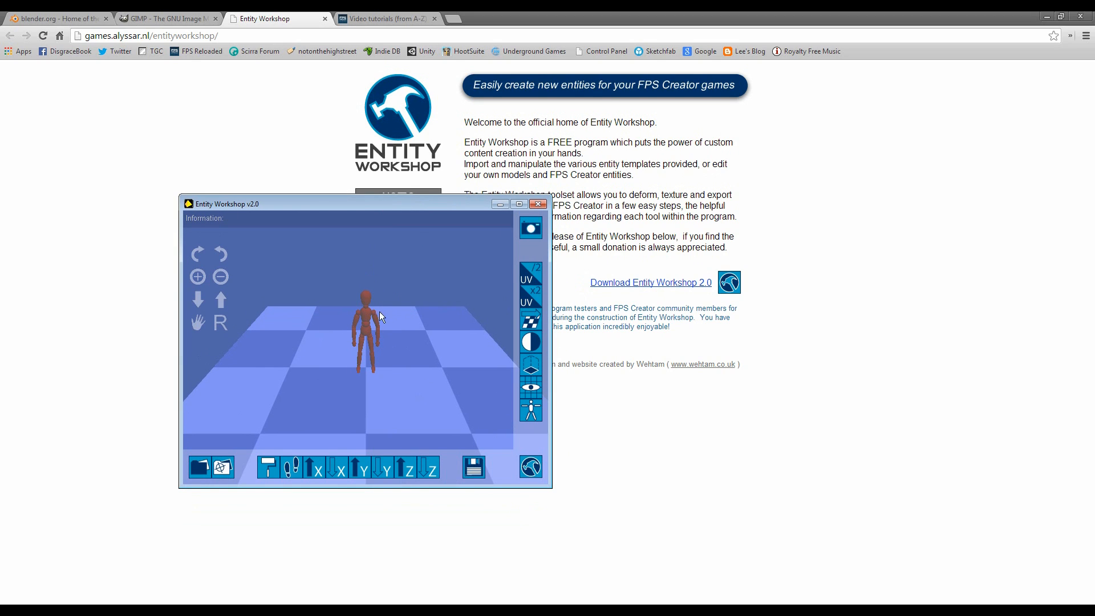
{"action": "mouse_move", "coordinate": [377, 302]}
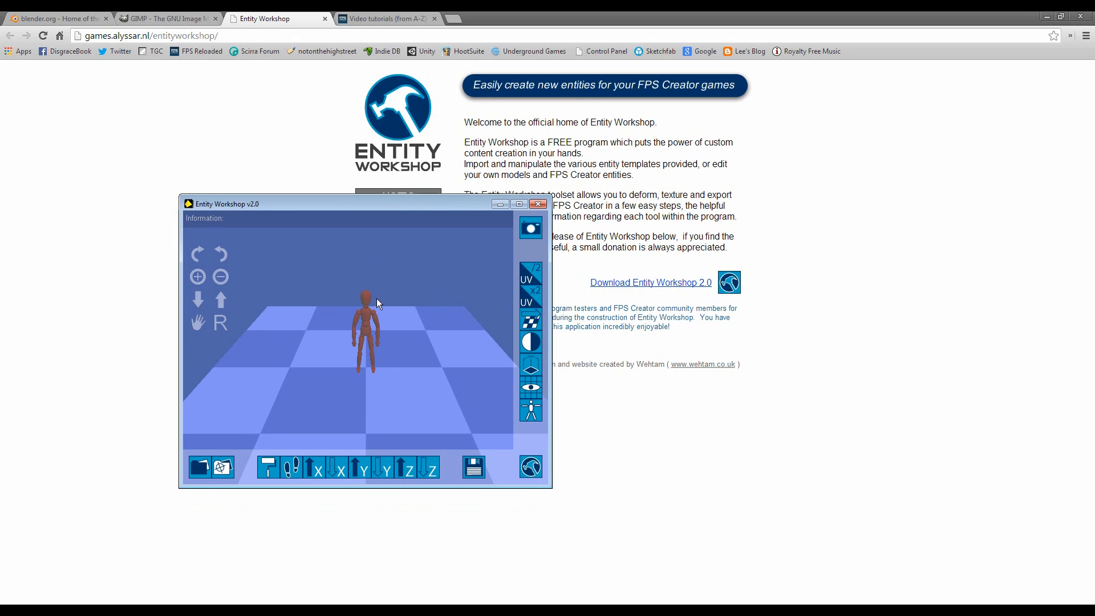
{"action": "mouse_move", "coordinate": [372, 282]}
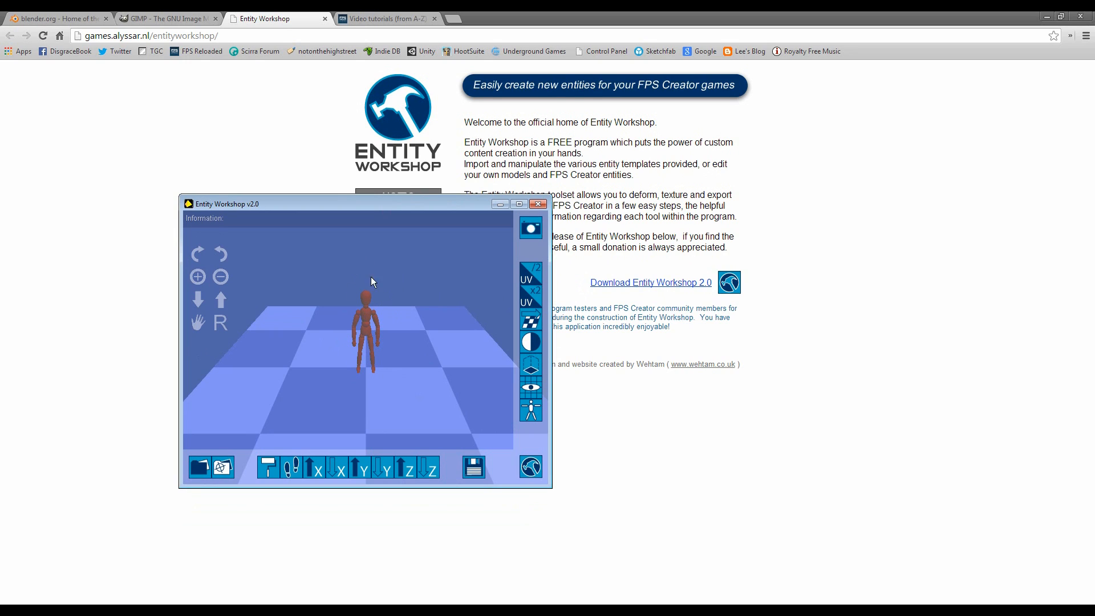
{"action": "mouse_move", "coordinate": [297, 319]}
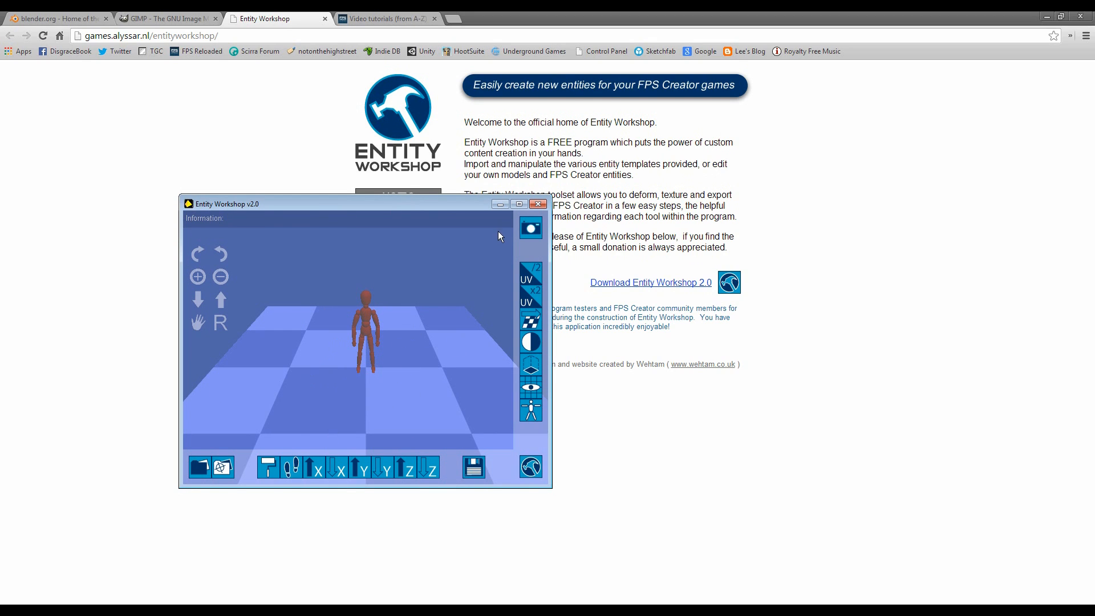
{"action": "left_click", "coordinate": [538, 203]}
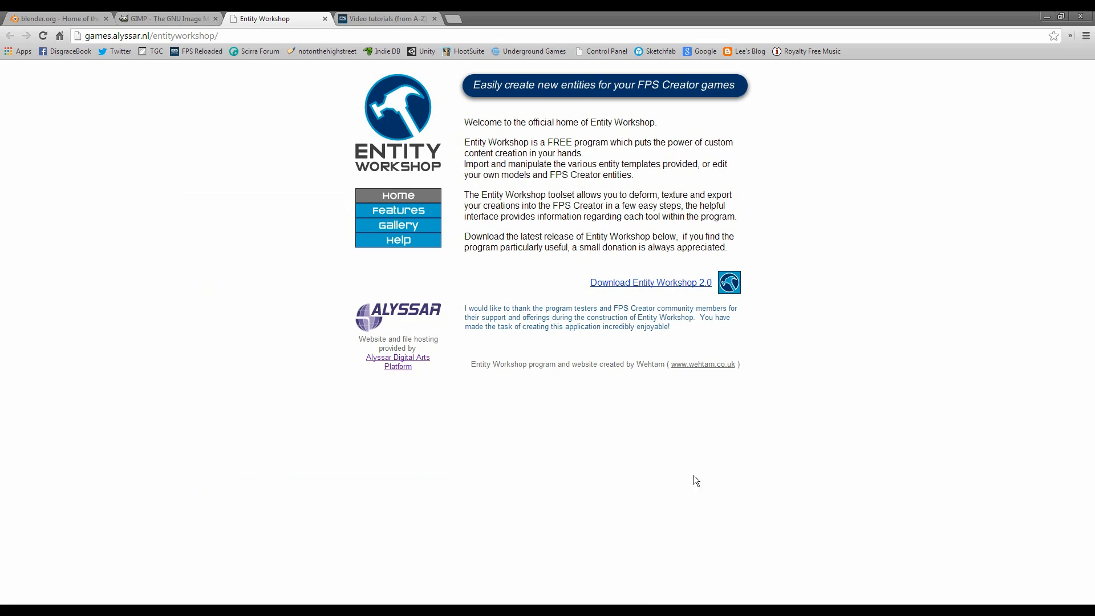
{"action": "mouse_move", "coordinate": [715, 276]}
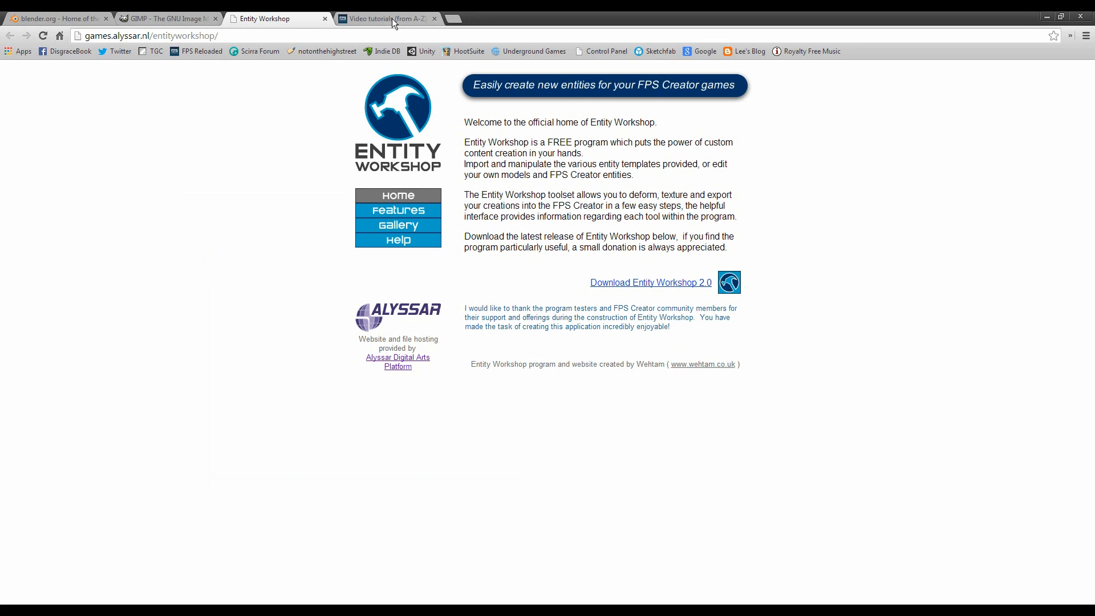
Bring the forum thread's concrete barrier and textured pillar reference images into view.
{"action": "left_click", "coordinate": [382, 20]}
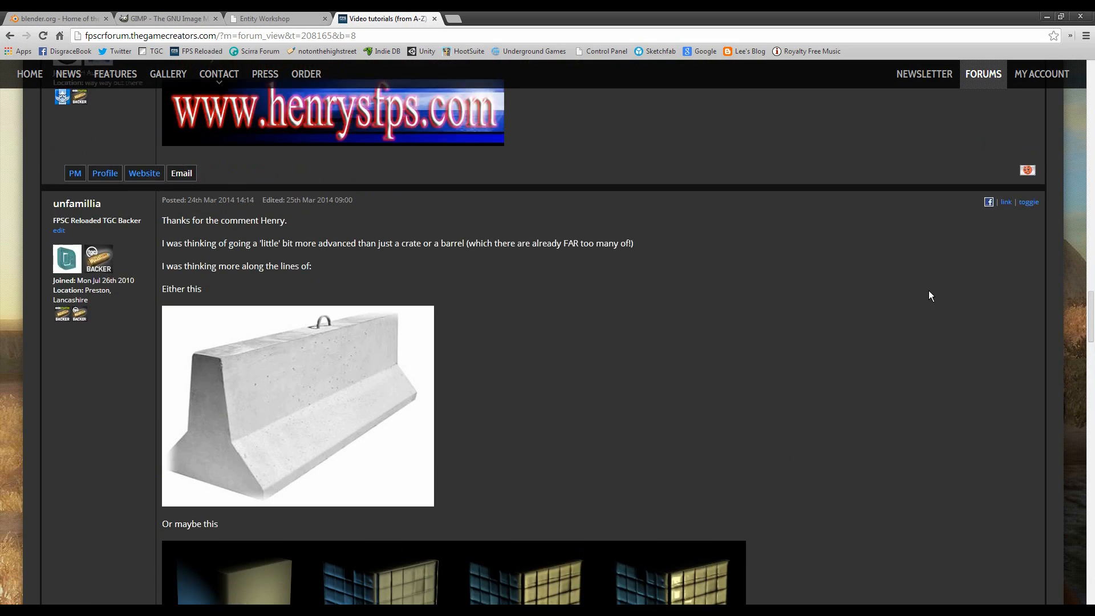
{"action": "mouse_move", "coordinate": [816, 366]}
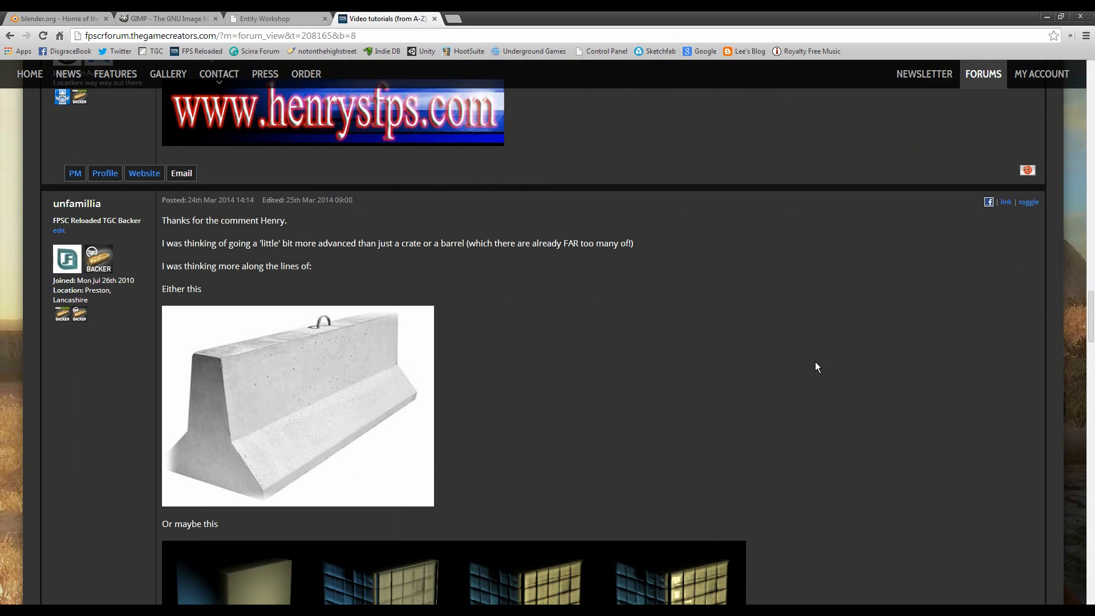
{"action": "mouse_move", "coordinate": [732, 432]}
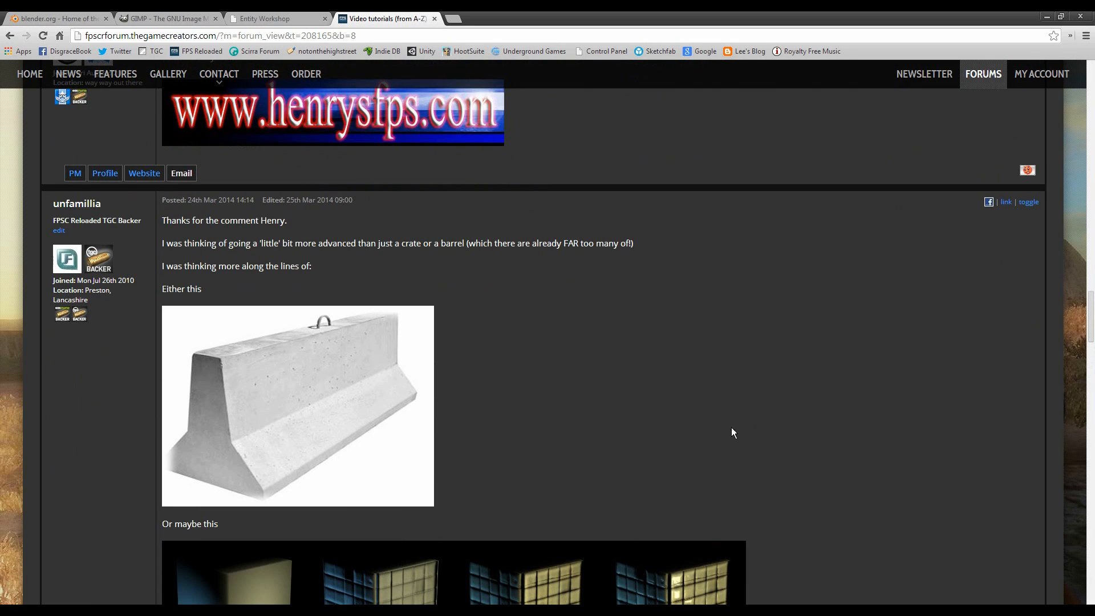
{"action": "mouse_move", "coordinate": [755, 400]}
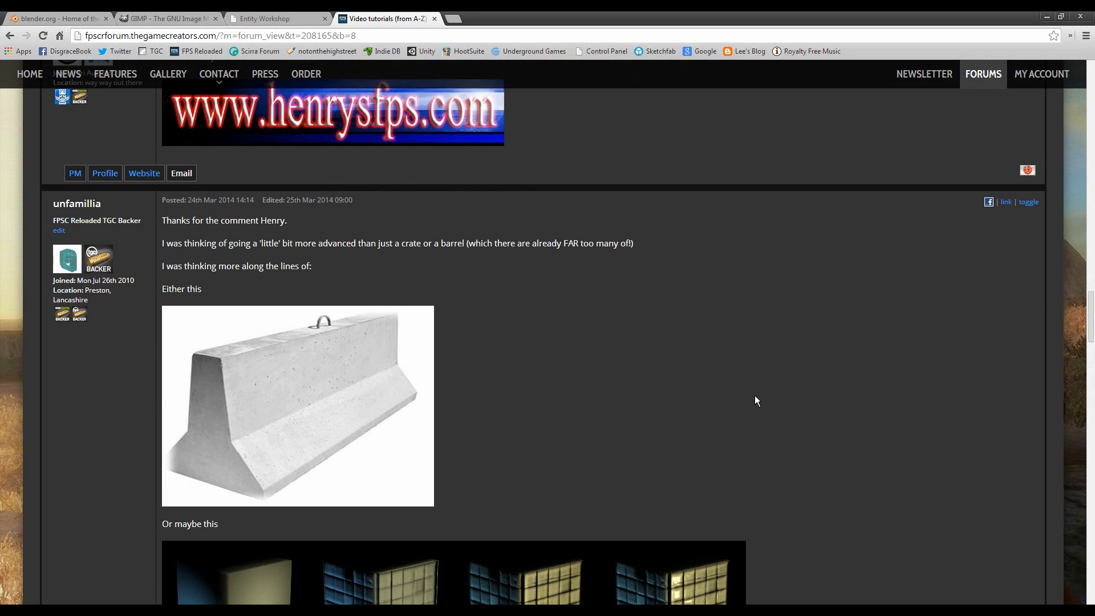
{"action": "mouse_move", "coordinate": [705, 382]}
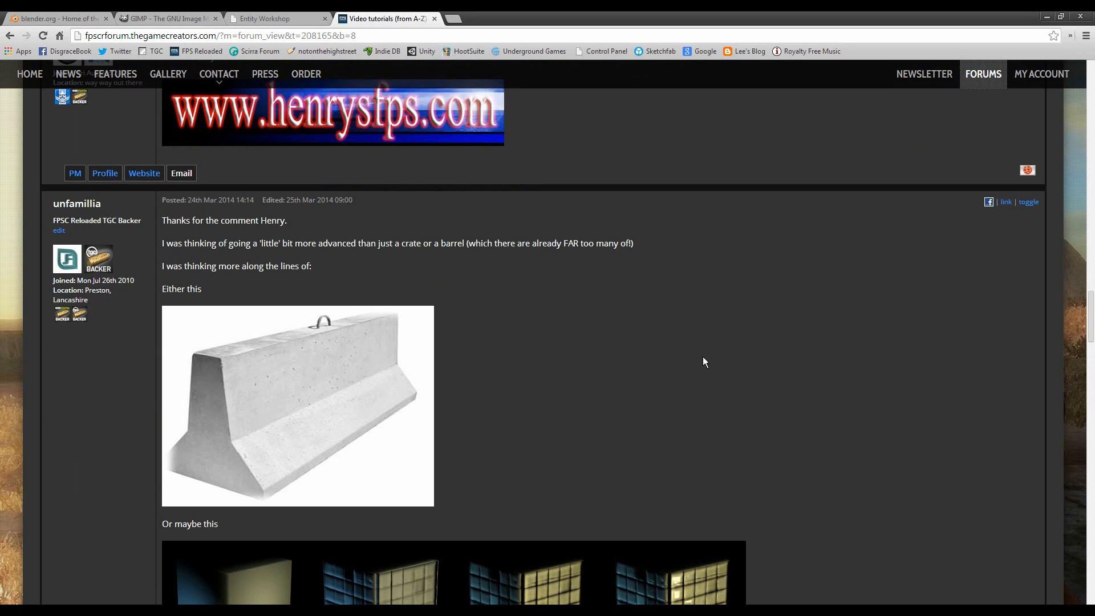
{"action": "scroll", "scroll_direction": "up", "scroll_amount": 3}
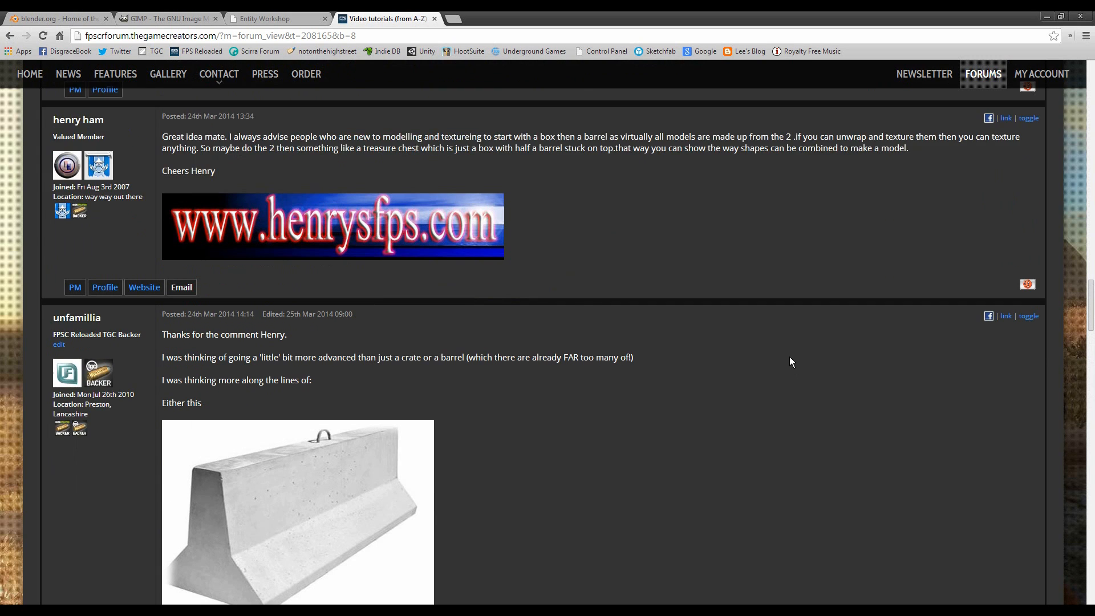
{"action": "scroll", "scroll_direction": "down", "scroll_amount": 3}
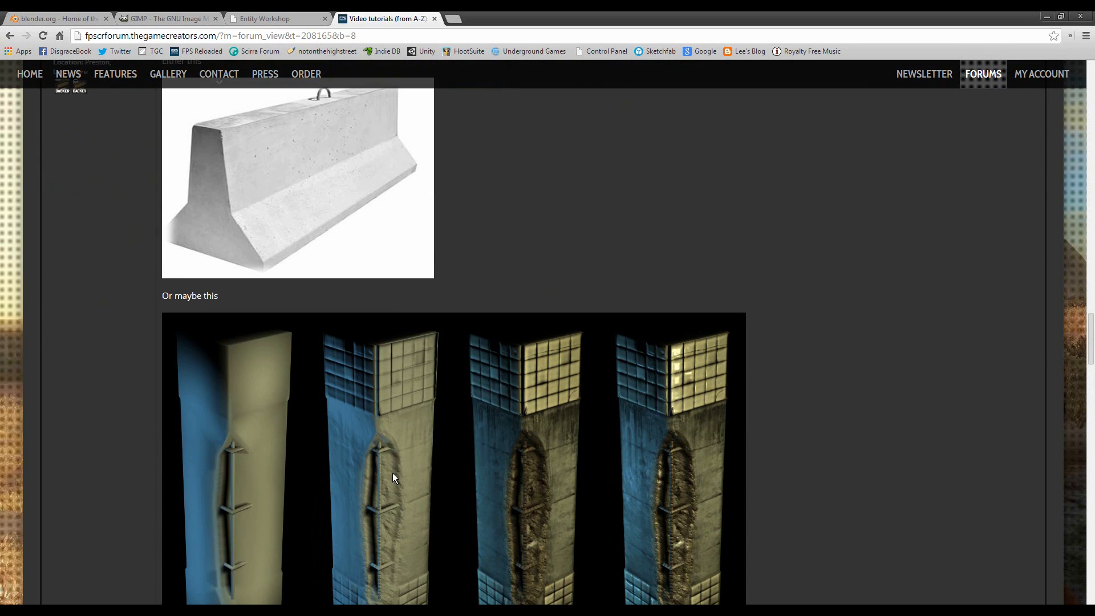
{"action": "mouse_move", "coordinate": [562, 265]}
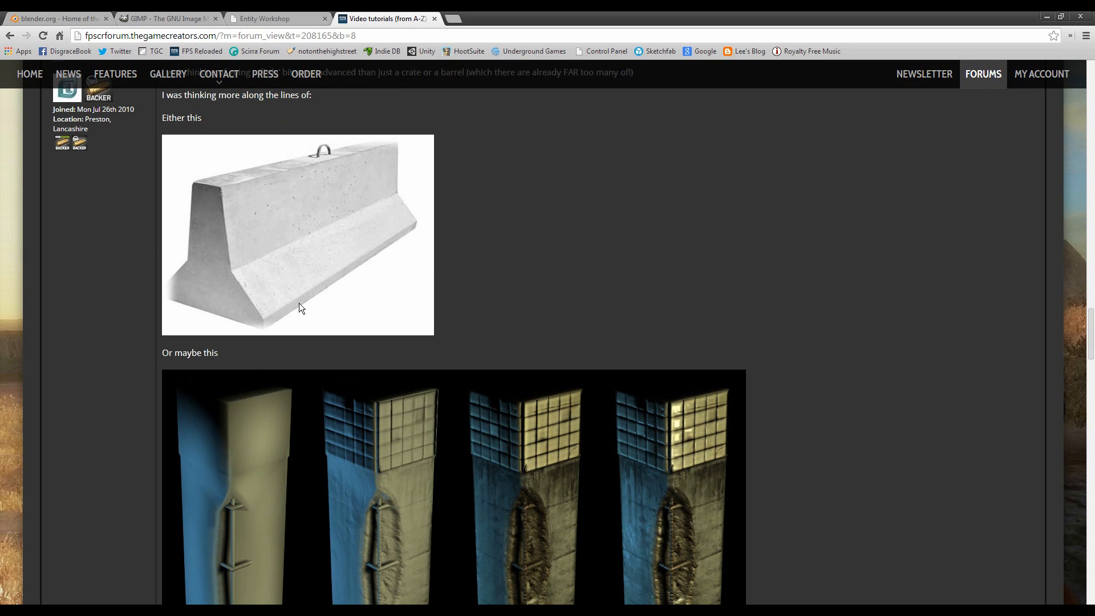
{"action": "mouse_move", "coordinate": [245, 240]}
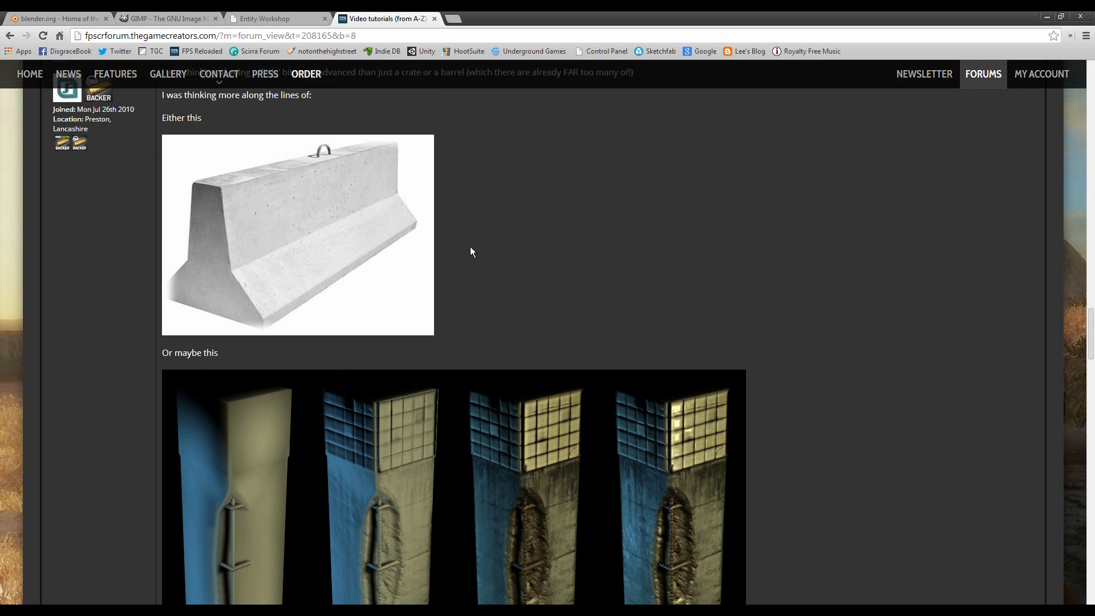
{"action": "mouse_move", "coordinate": [283, 452]}
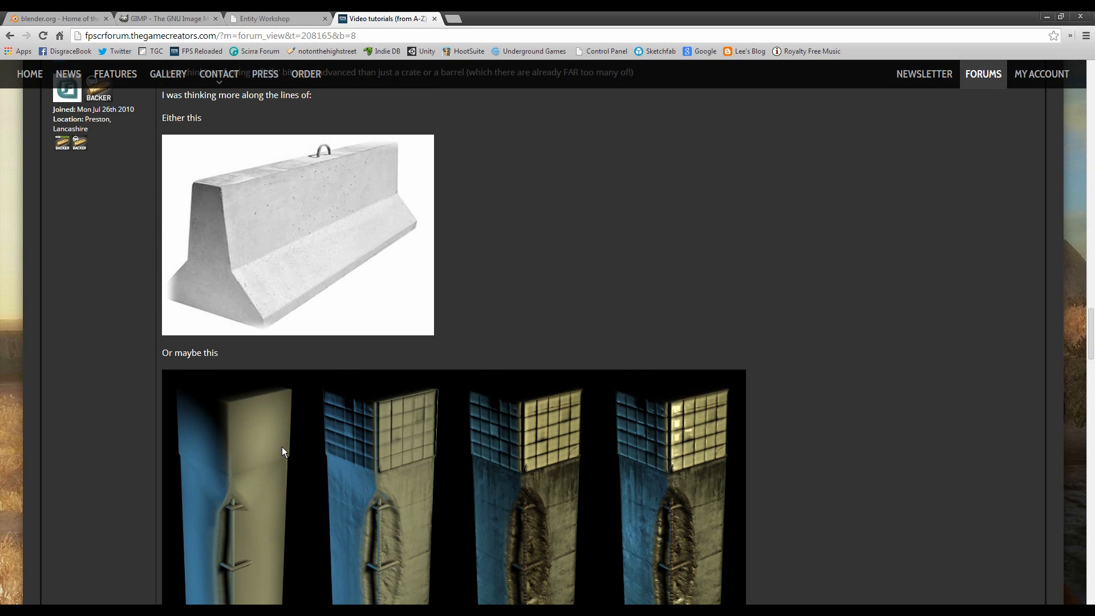
{"action": "mouse_move", "coordinate": [562, 254]}
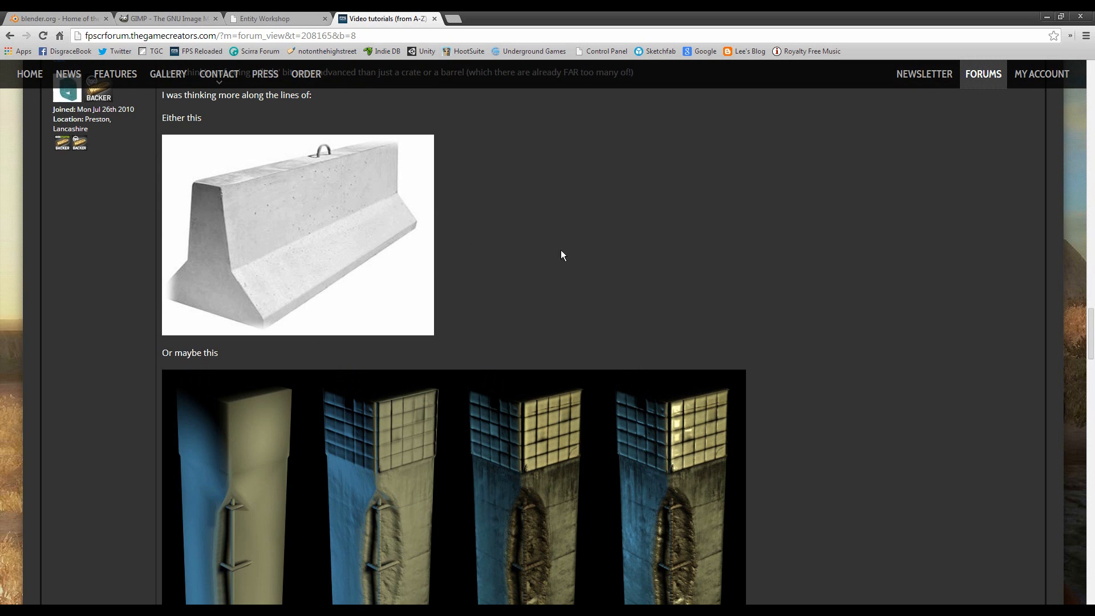
{"action": "scroll", "scroll_direction": "down", "scroll_amount": 3}
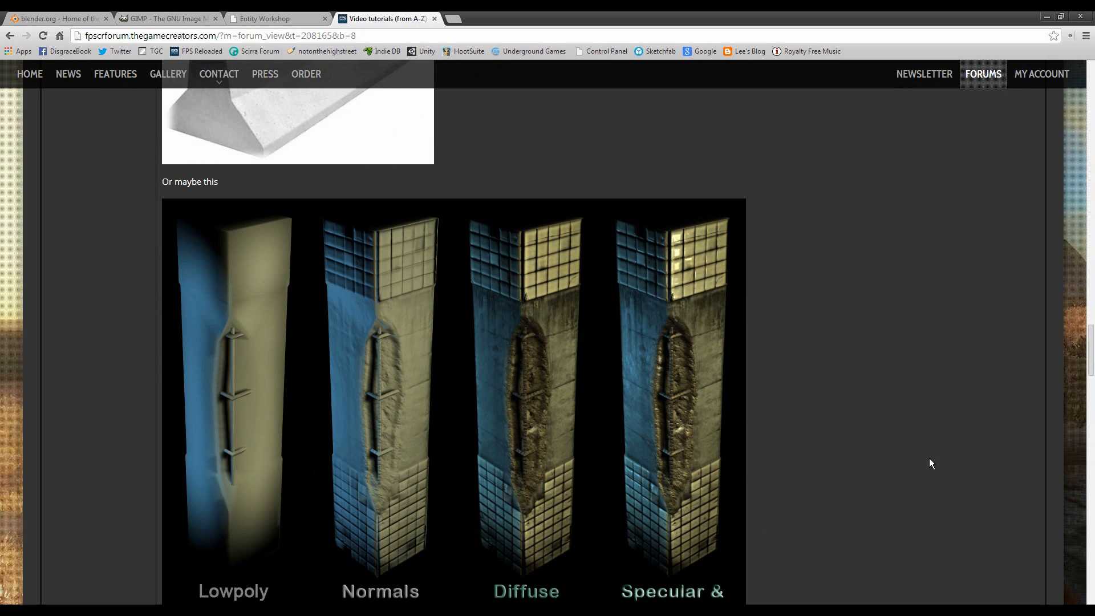
{"action": "mouse_move", "coordinate": [557, 332]}
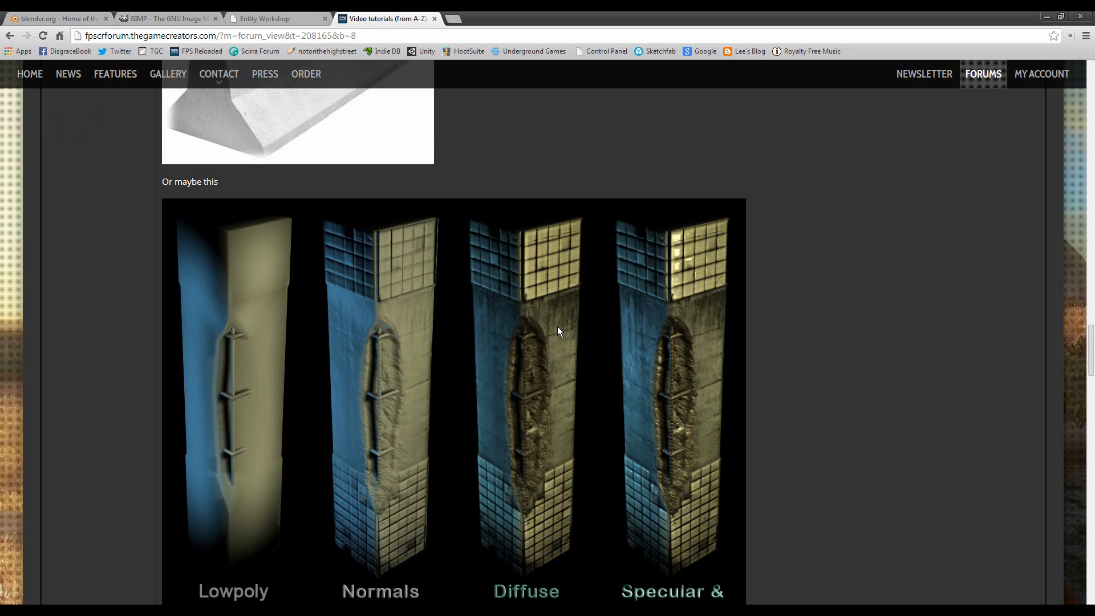
{"action": "scroll", "scroll_direction": "down", "scroll_amount": 3}
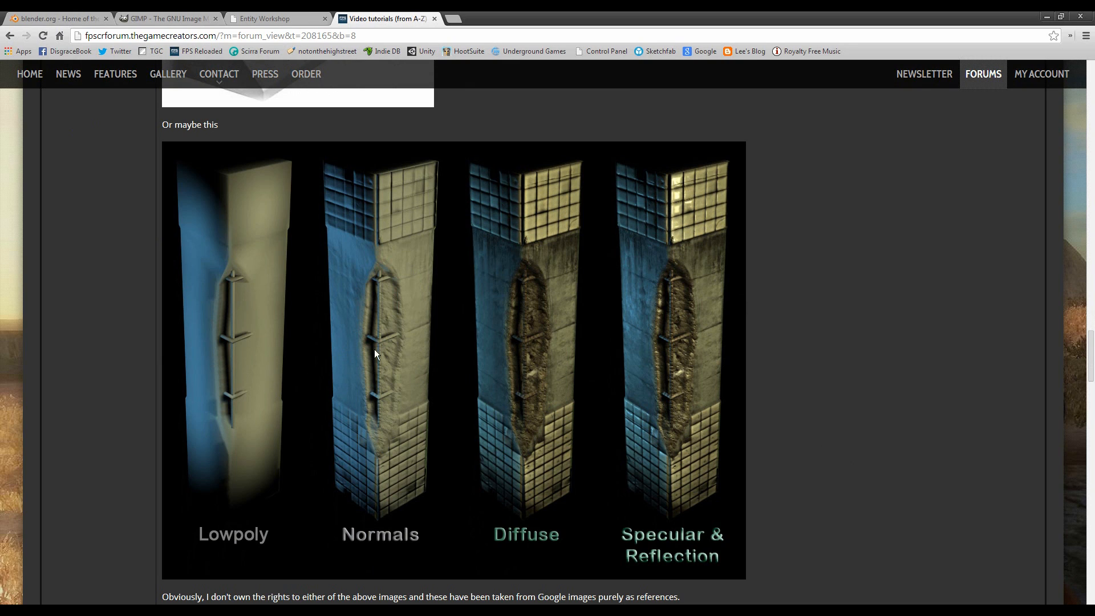
{"action": "mouse_move", "coordinate": [692, 491]}
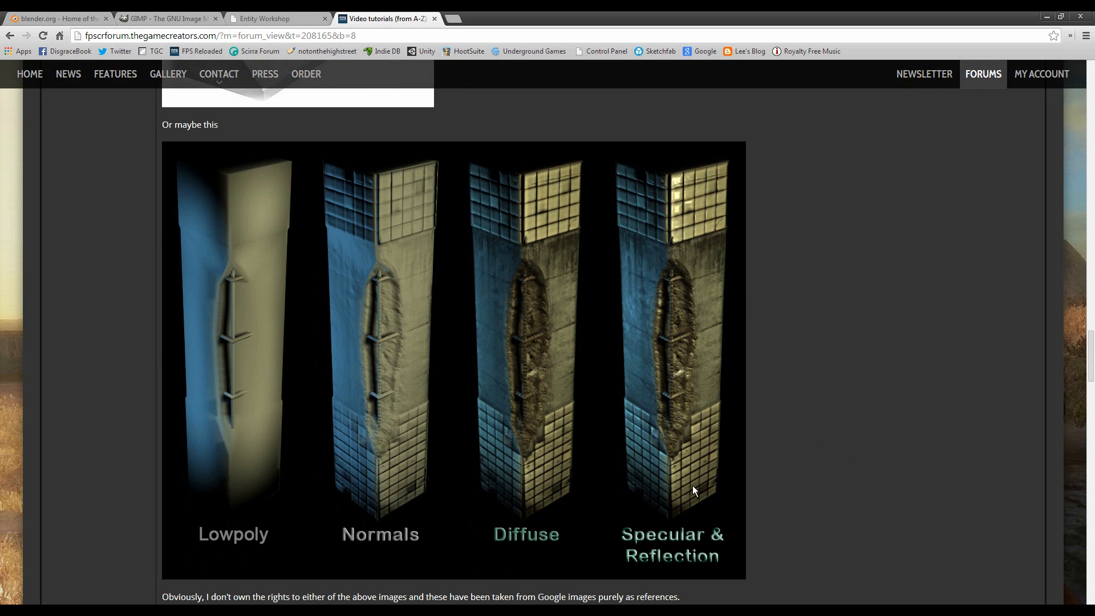
{"action": "mouse_move", "coordinate": [485, 351]}
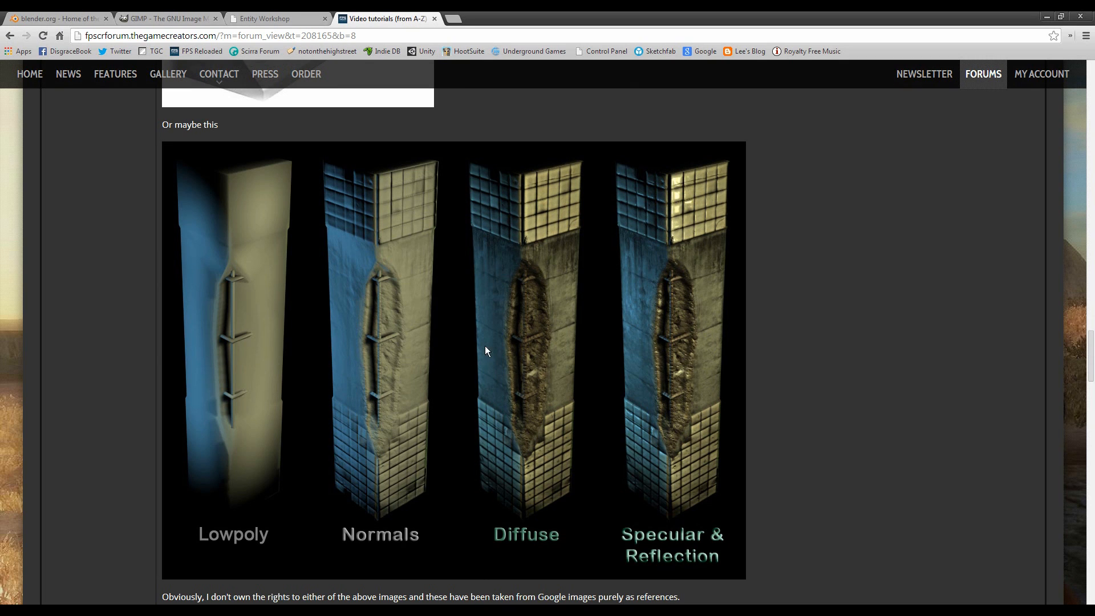
{"action": "scroll", "scroll_direction": "up", "scroll_amount": 3}
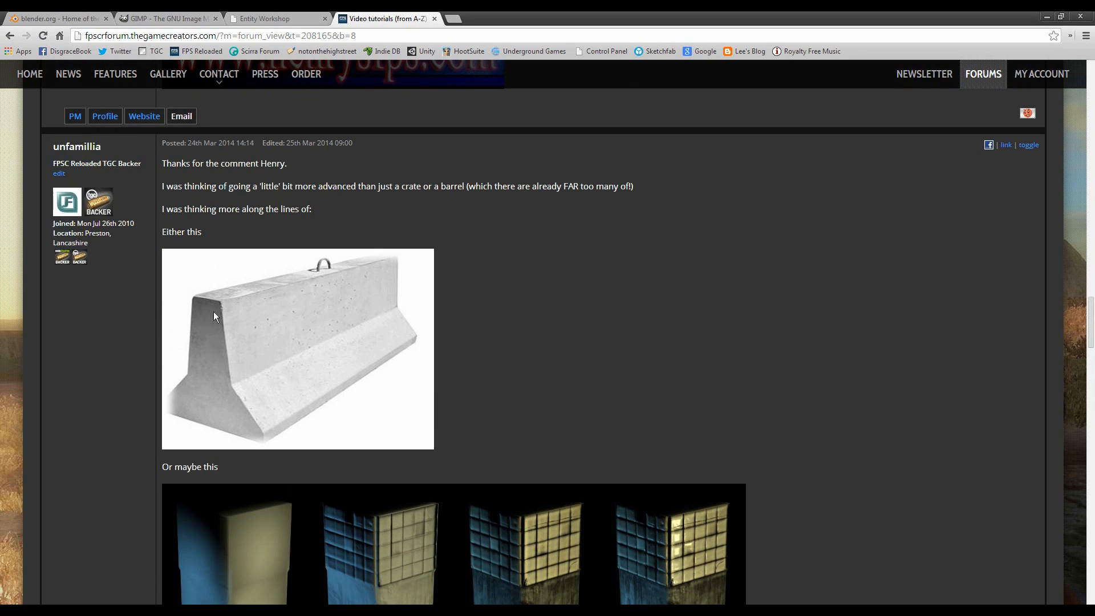
{"action": "mouse_move", "coordinate": [217, 358]}
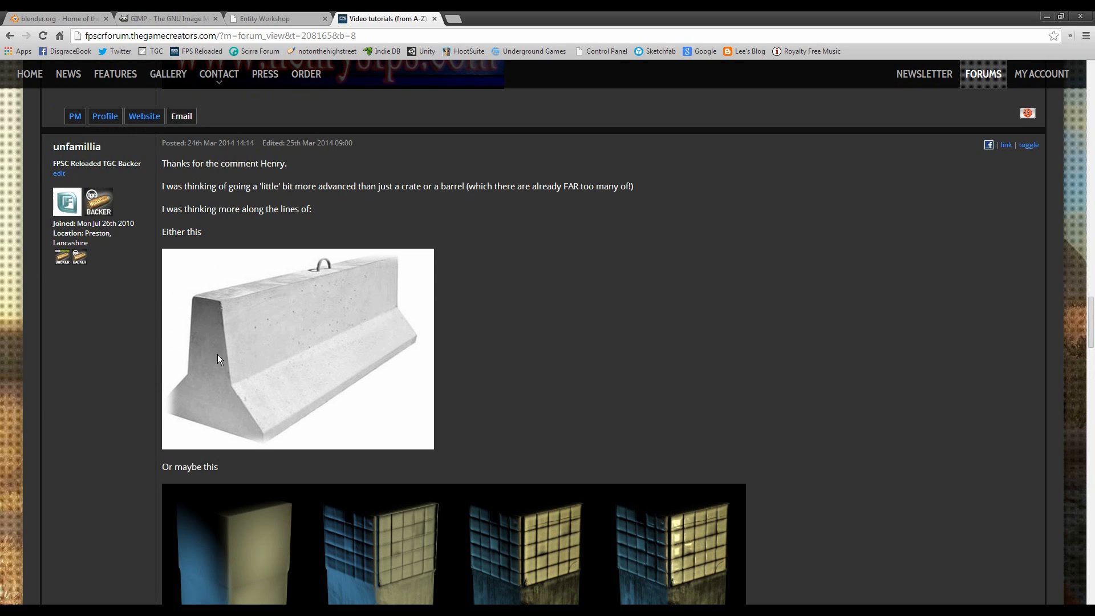
{"action": "mouse_move", "coordinate": [251, 383]}
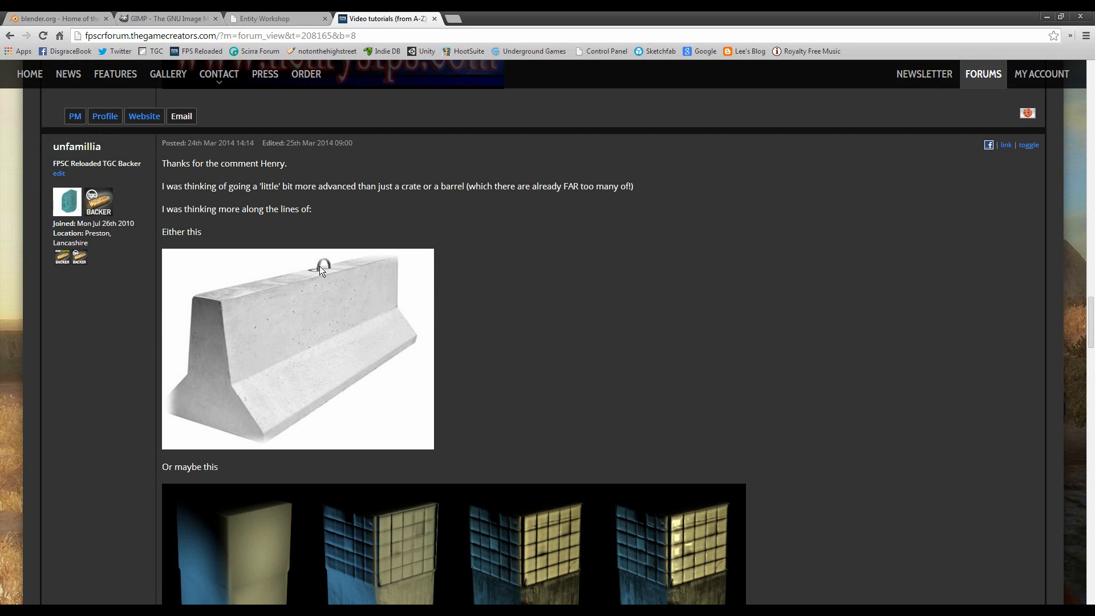
{"action": "mouse_move", "coordinate": [780, 301]}
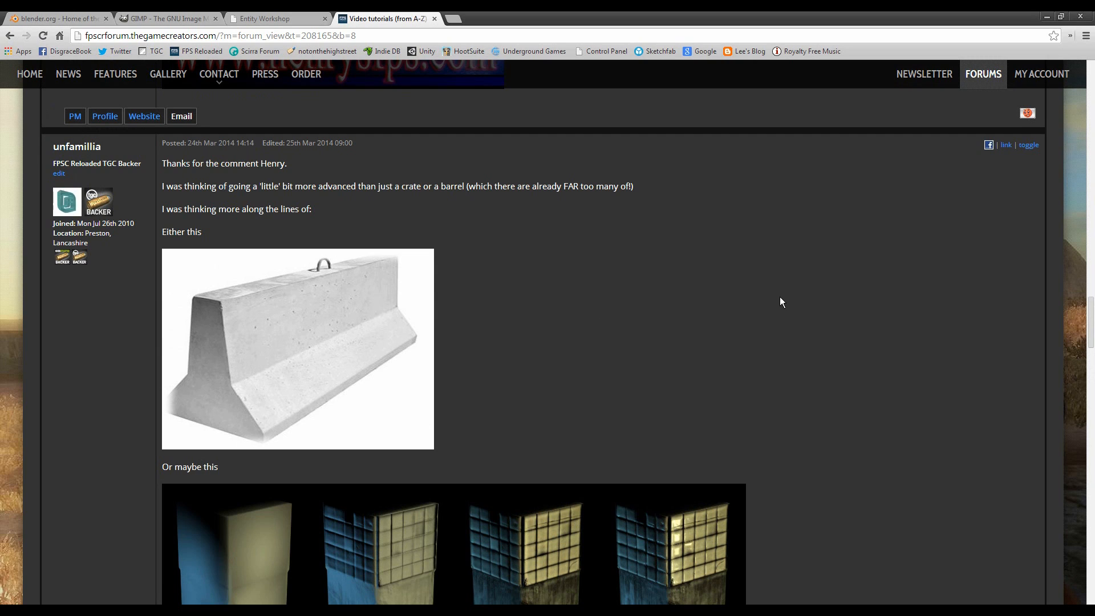
{"action": "mouse_move", "coordinate": [323, 398]}
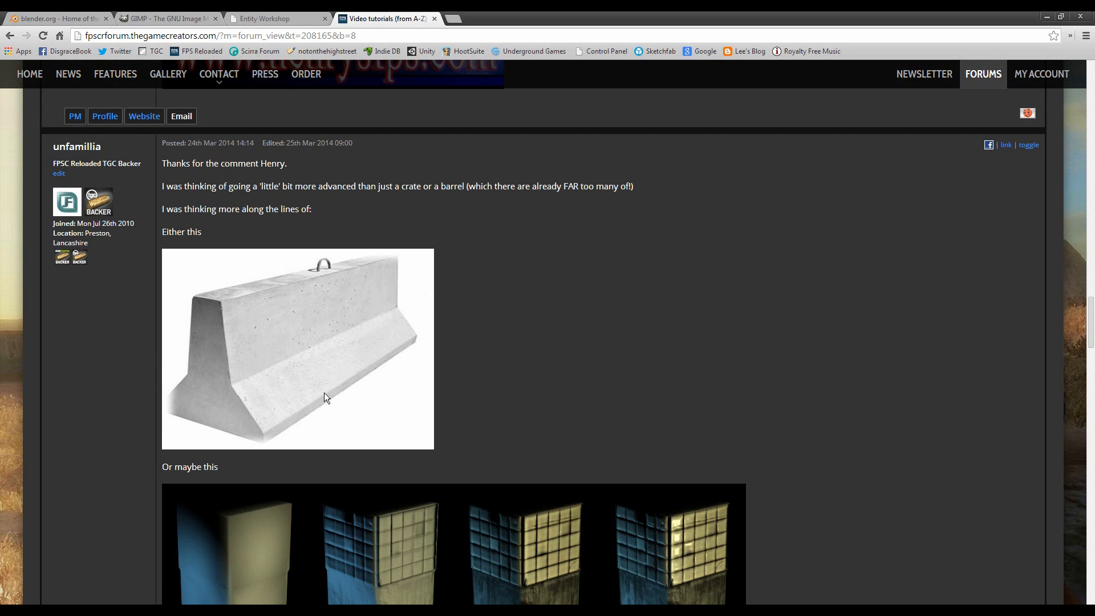
{"action": "mouse_move", "coordinate": [361, 392]}
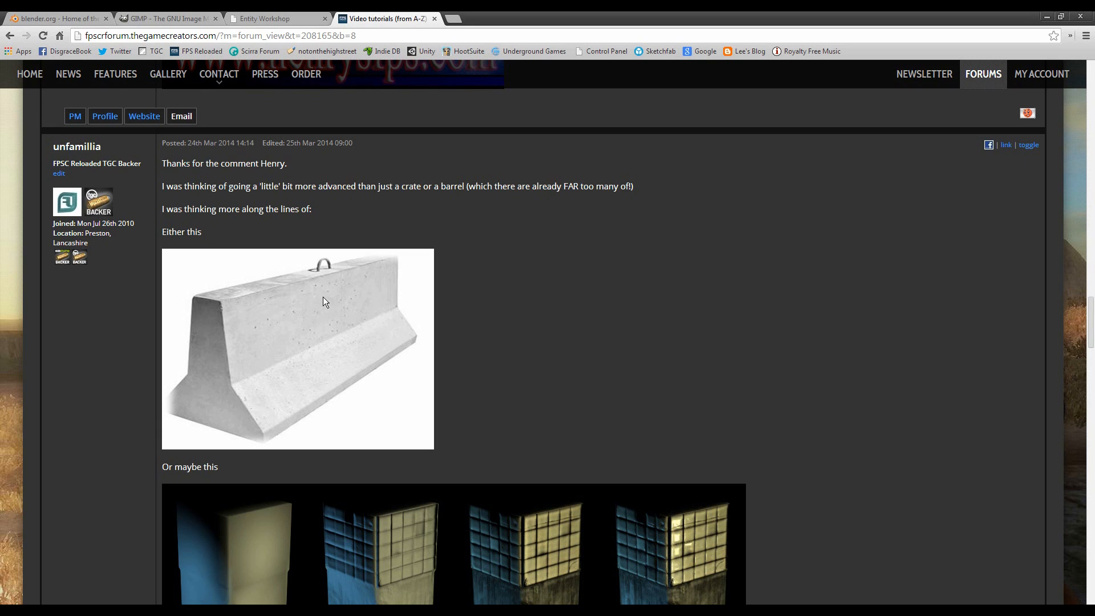
{"action": "mouse_move", "coordinate": [362, 376]}
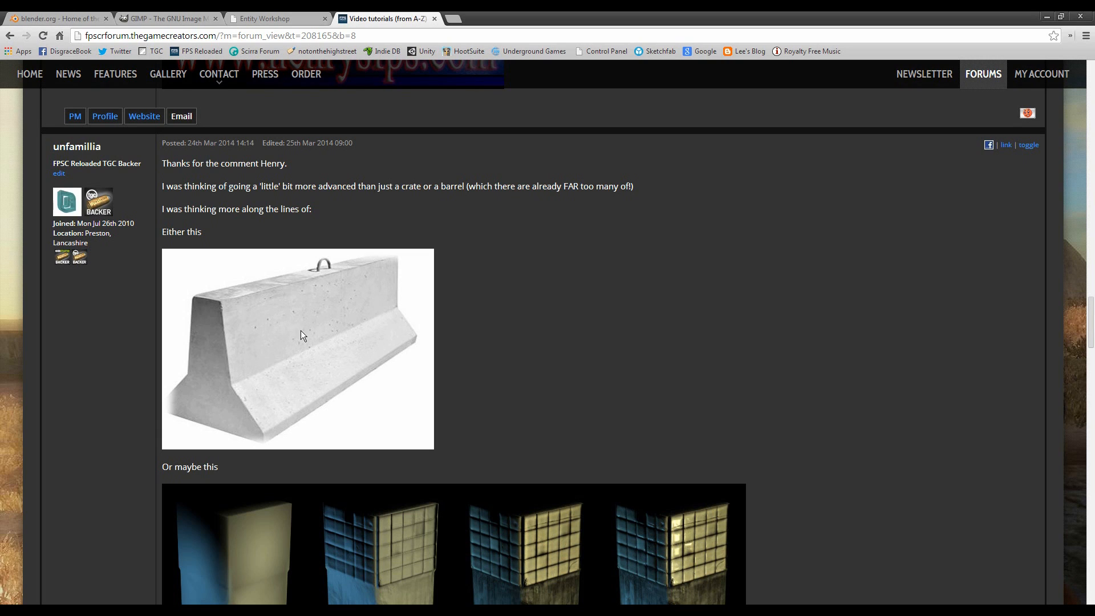
{"action": "mouse_move", "coordinate": [366, 317]}
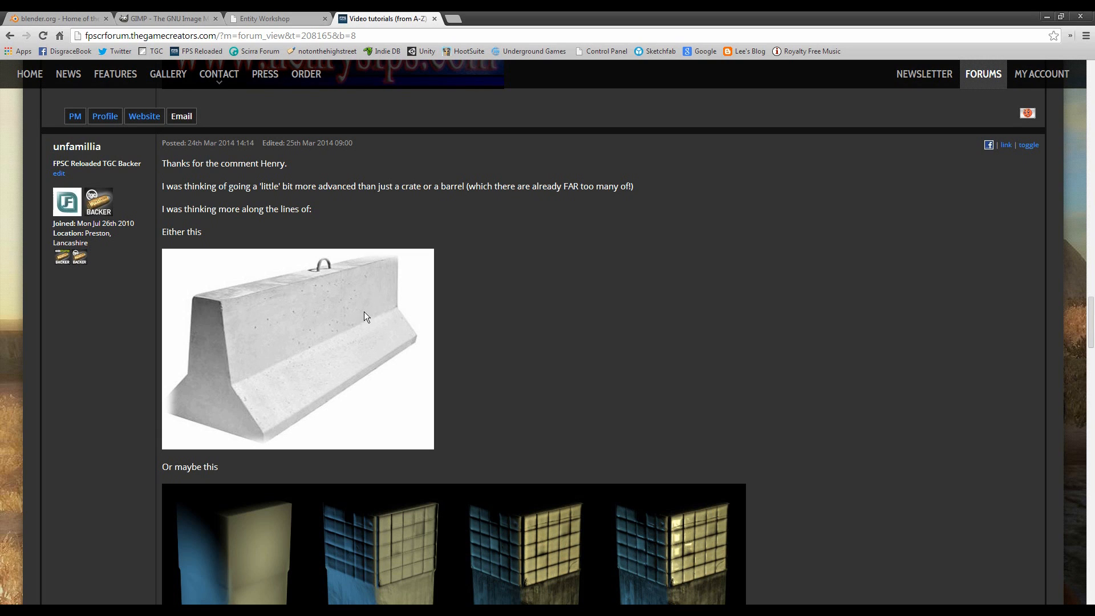
{"action": "mouse_move", "coordinate": [301, 190]}
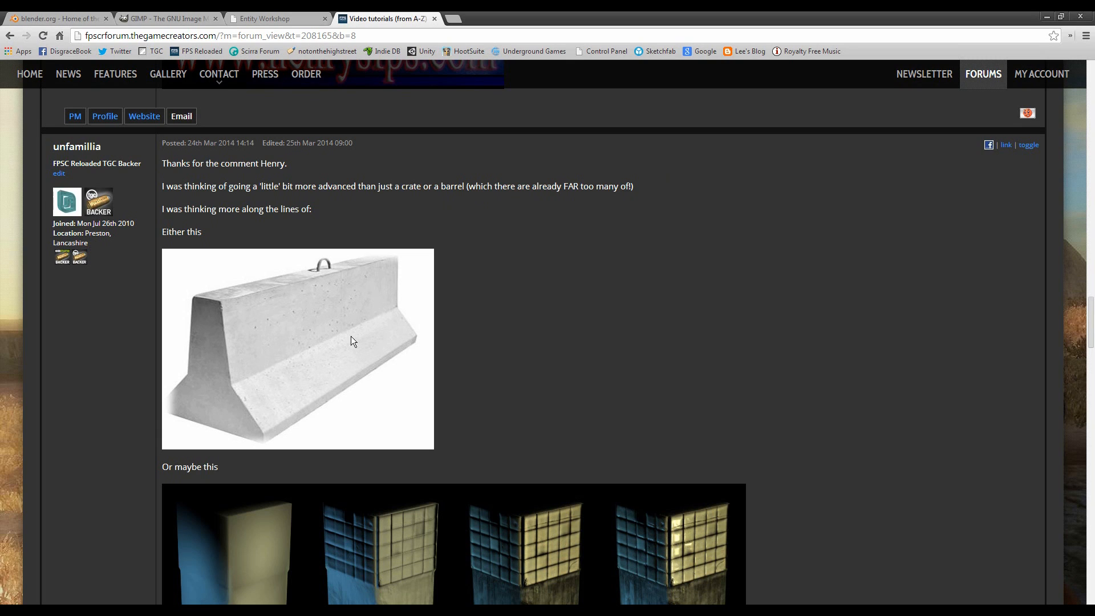
{"action": "mouse_move", "coordinate": [207, 335]}
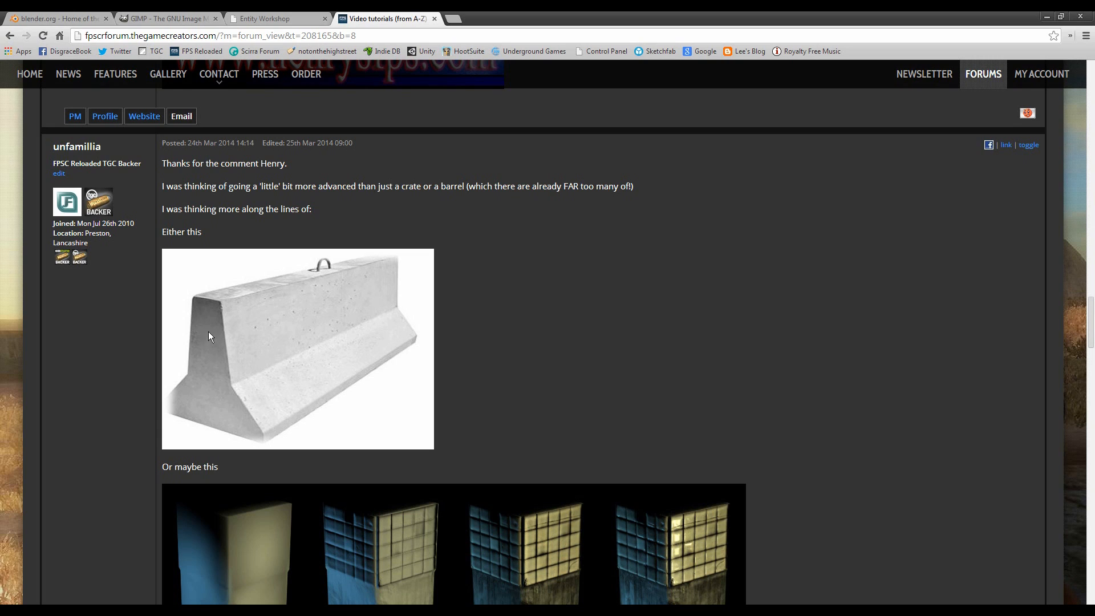
{"action": "mouse_move", "coordinate": [203, 375]}
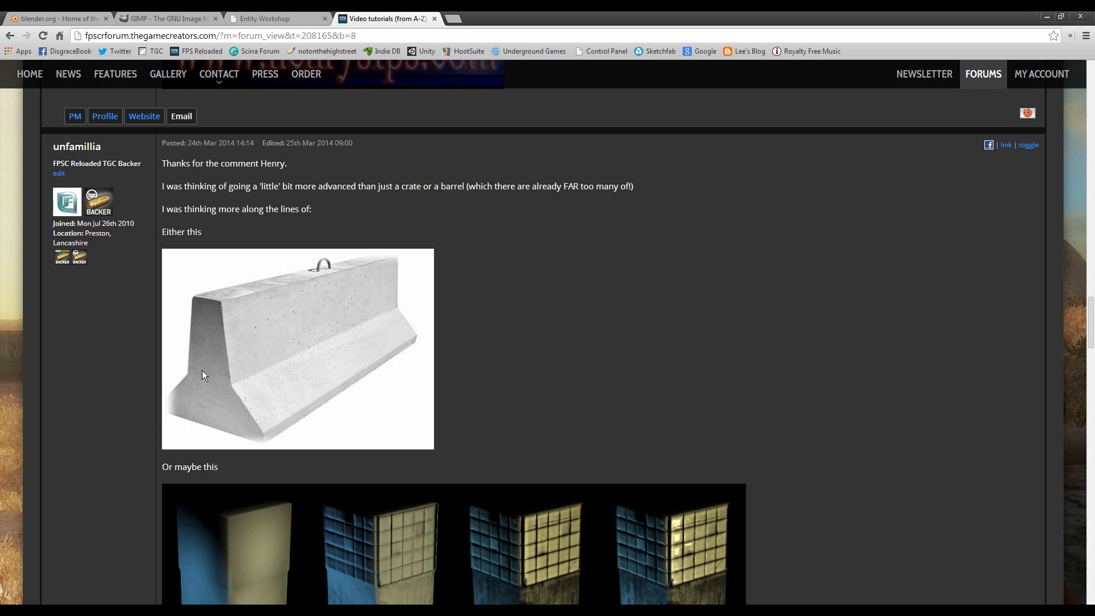
{"action": "mouse_move", "coordinate": [398, 314]}
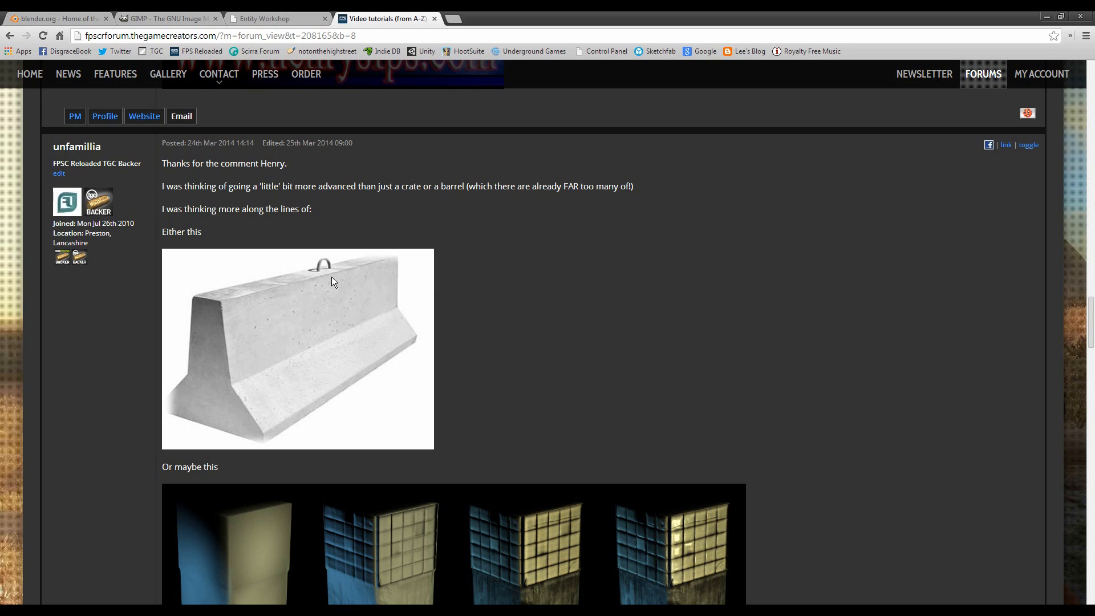
{"action": "mouse_move", "coordinate": [332, 327]}
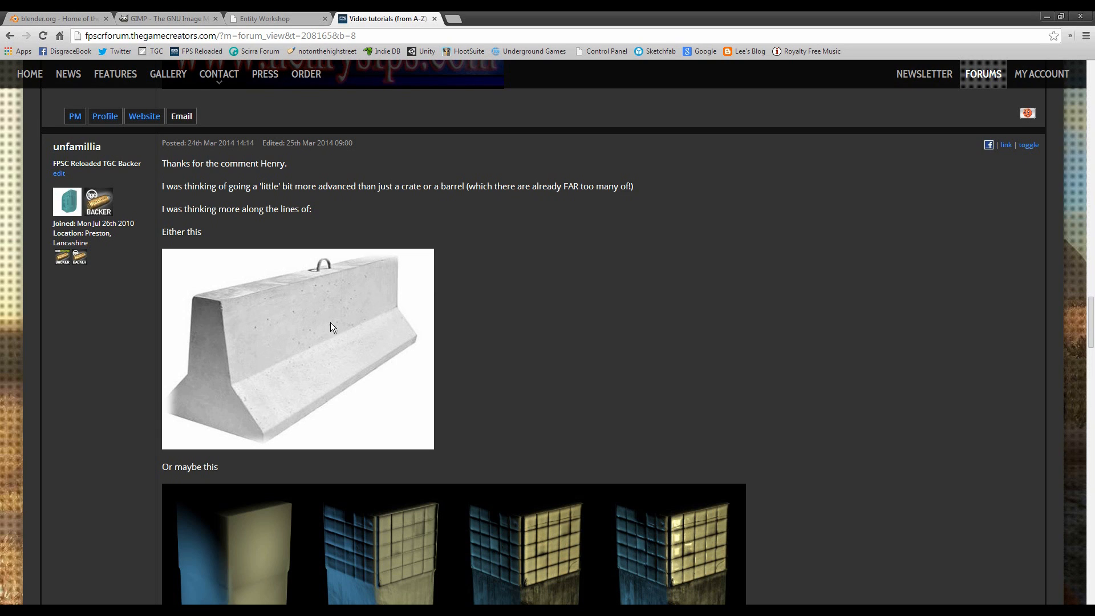
{"action": "mouse_move", "coordinate": [577, 346]}
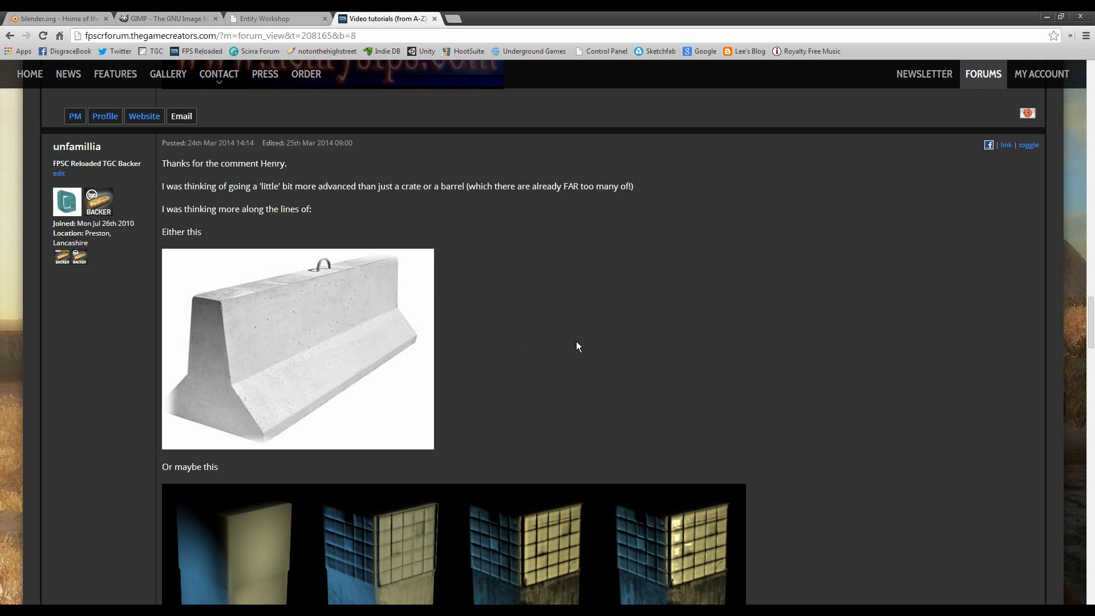
{"action": "scroll", "scroll_direction": "down", "scroll_amount": 3}
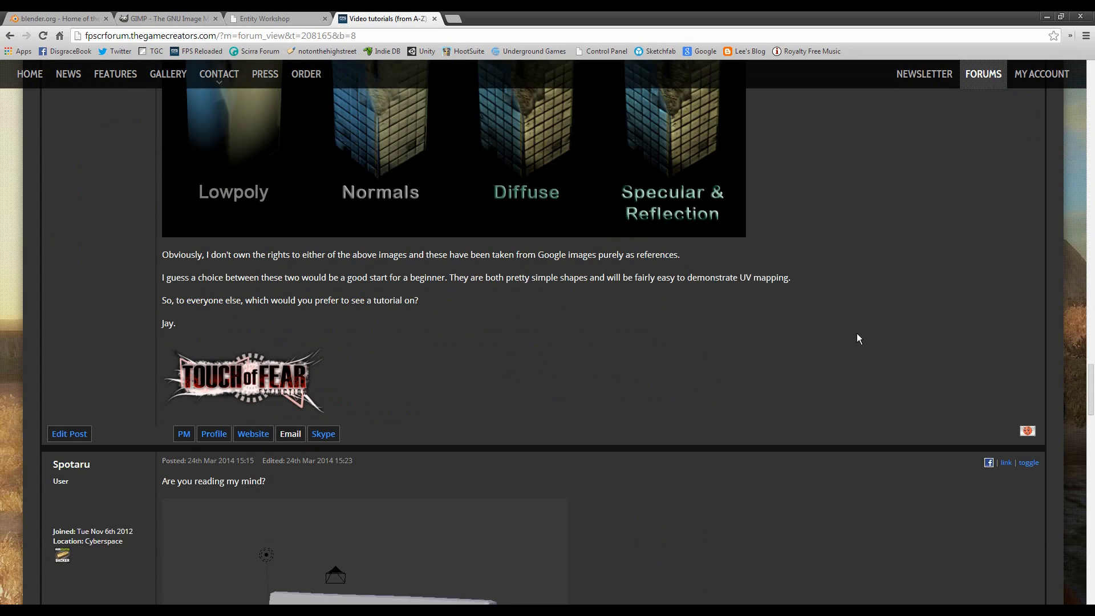
{"action": "scroll", "scroll_direction": "down", "scroll_amount": 3}
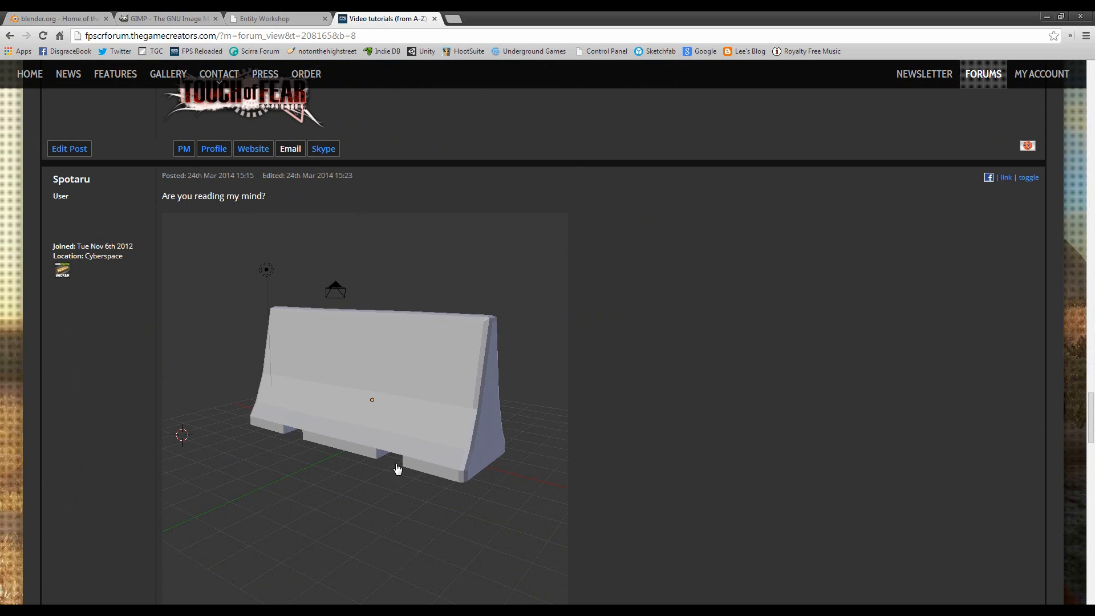
{"action": "mouse_move", "coordinate": [289, 434]}
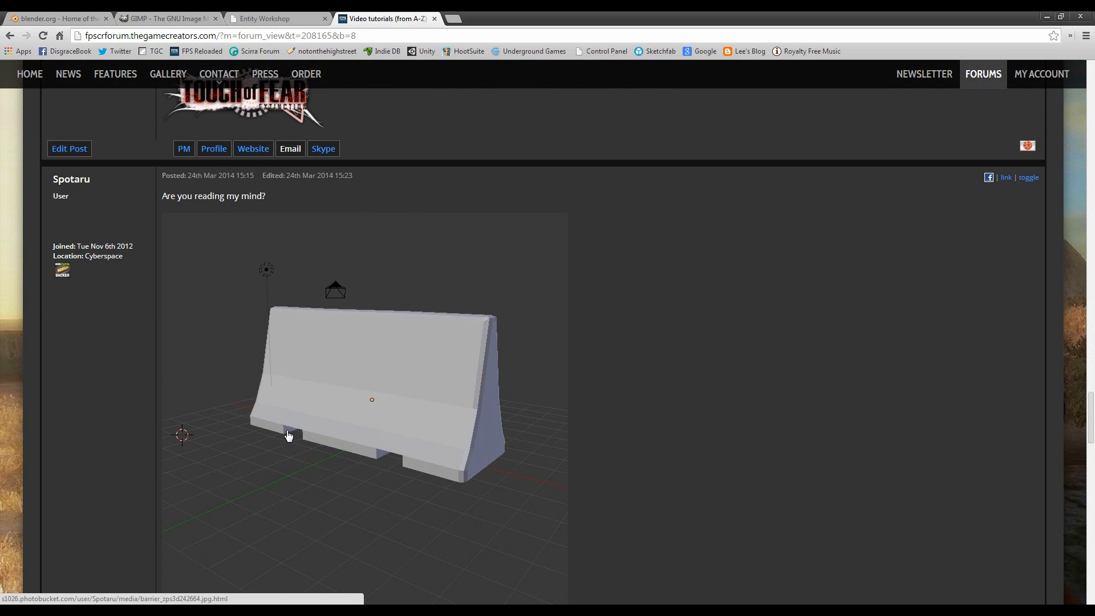
{"action": "mouse_move", "coordinate": [252, 467]}
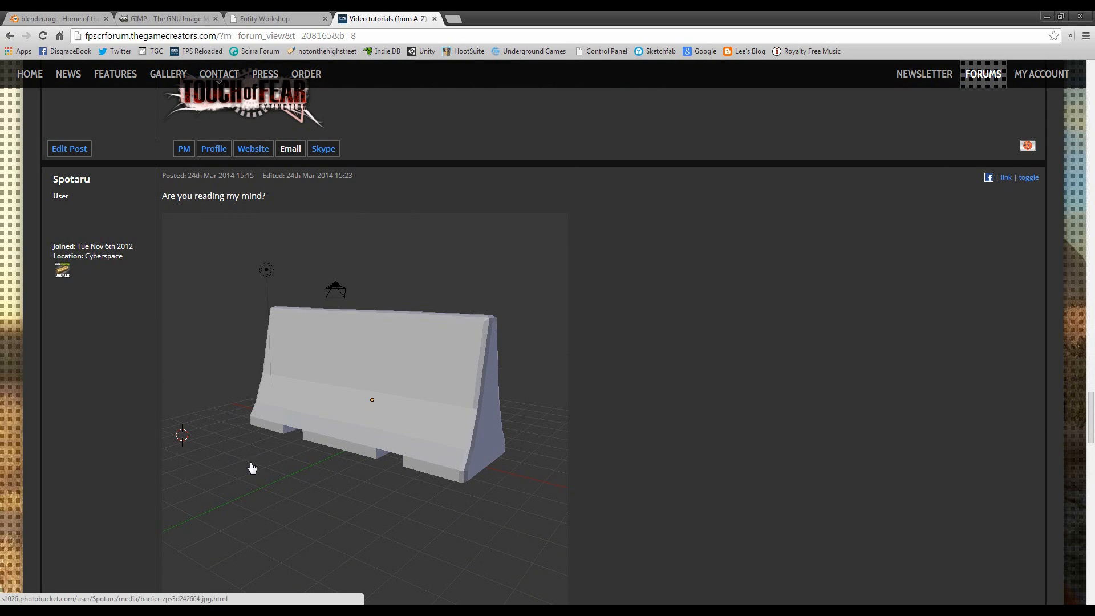
{"action": "mouse_move", "coordinate": [397, 345]}
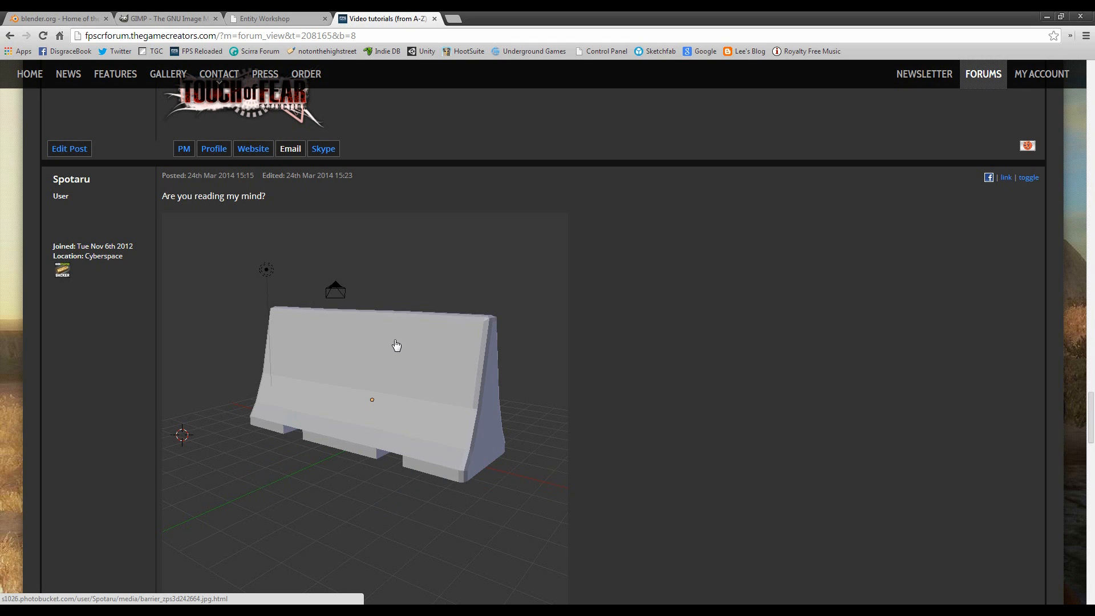
{"action": "mouse_move", "coordinate": [713, 327]}
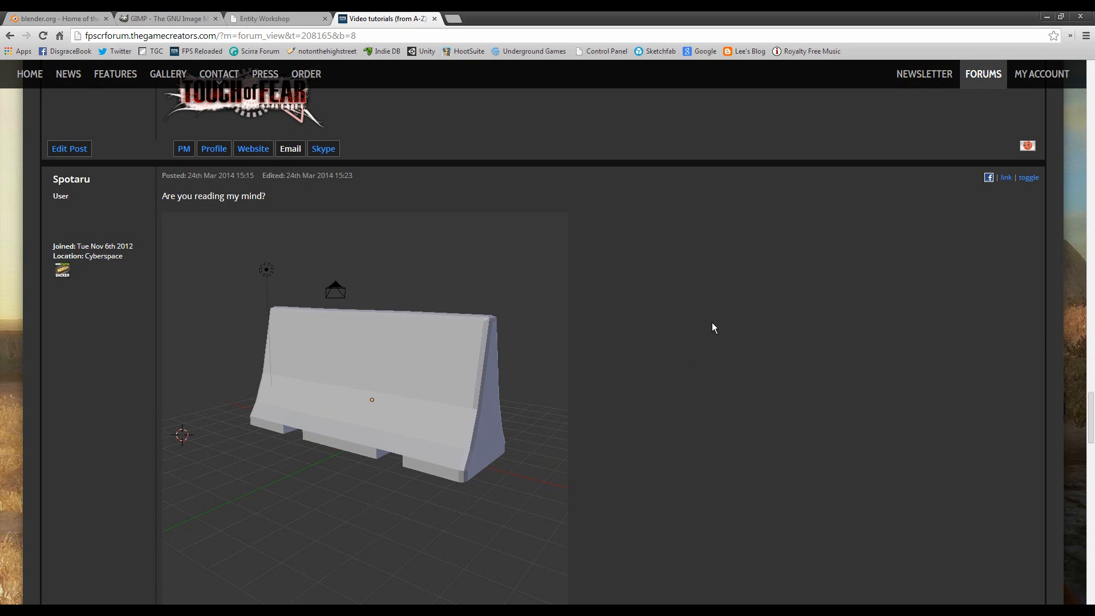
{"action": "scroll", "scroll_direction": "down", "scroll_amount": 3}
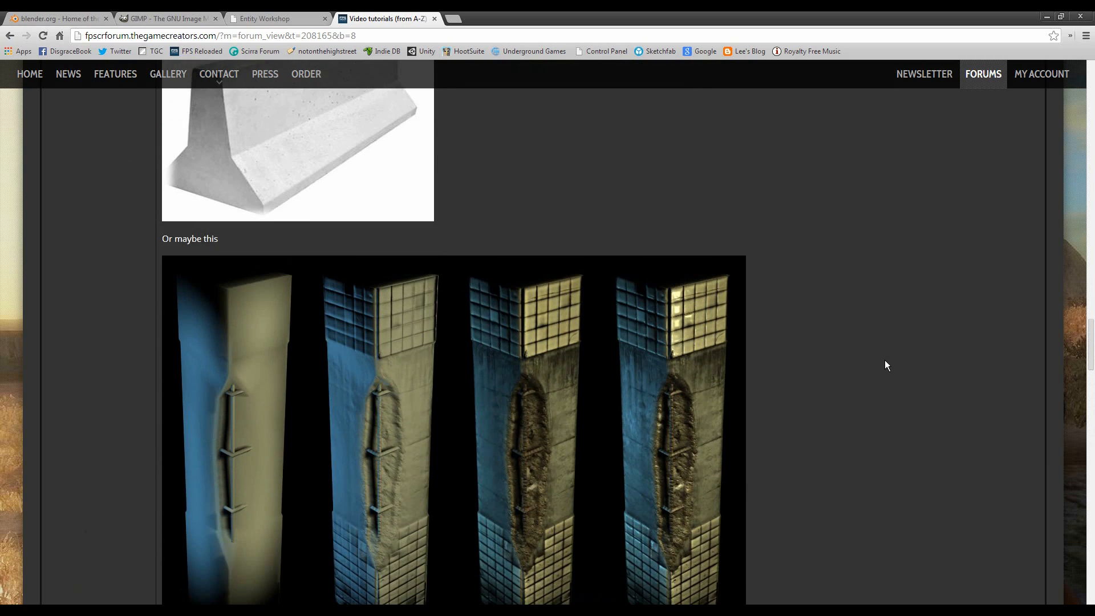
{"action": "scroll", "scroll_direction": "up", "scroll_amount": 3}
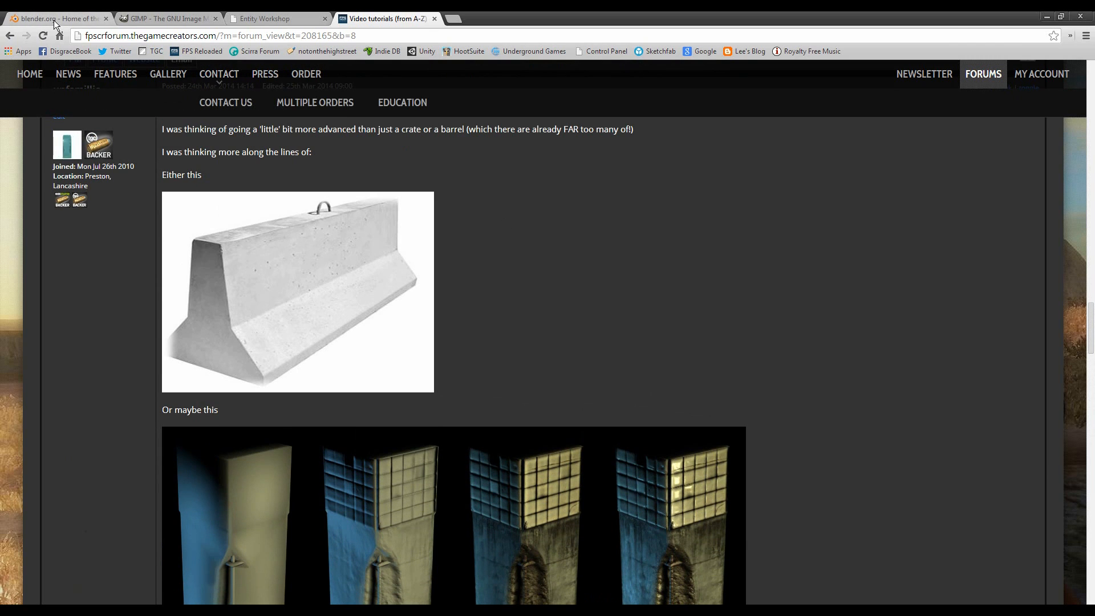
{"action": "left_click", "coordinate": [55, 18]}
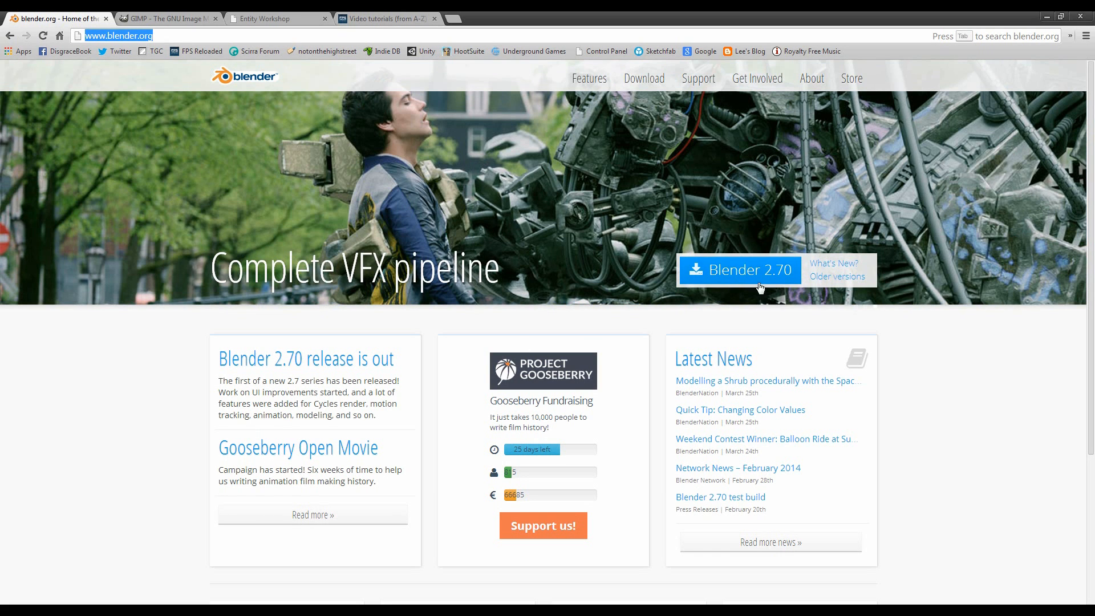
{"action": "mouse_move", "coordinate": [155, 17]}
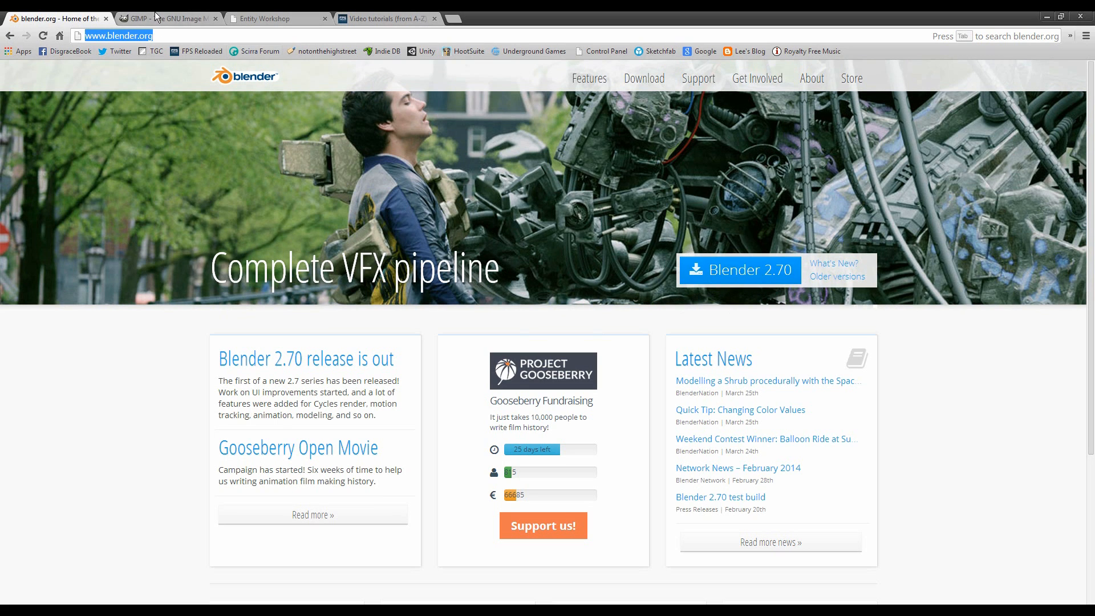
{"action": "left_click", "coordinate": [168, 18]}
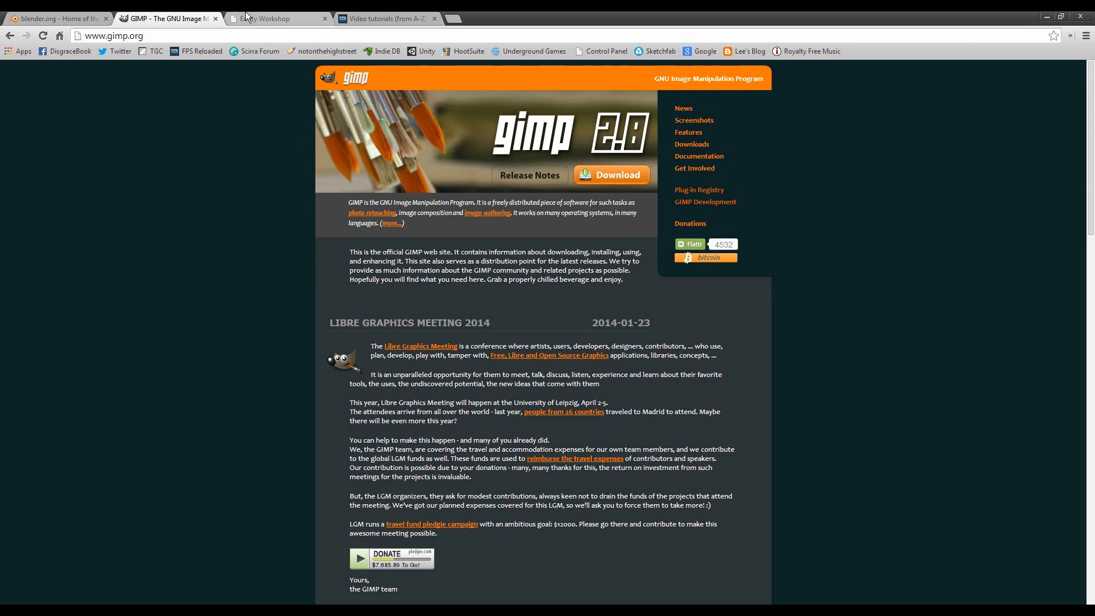
{"action": "left_click", "coordinate": [56, 18]}
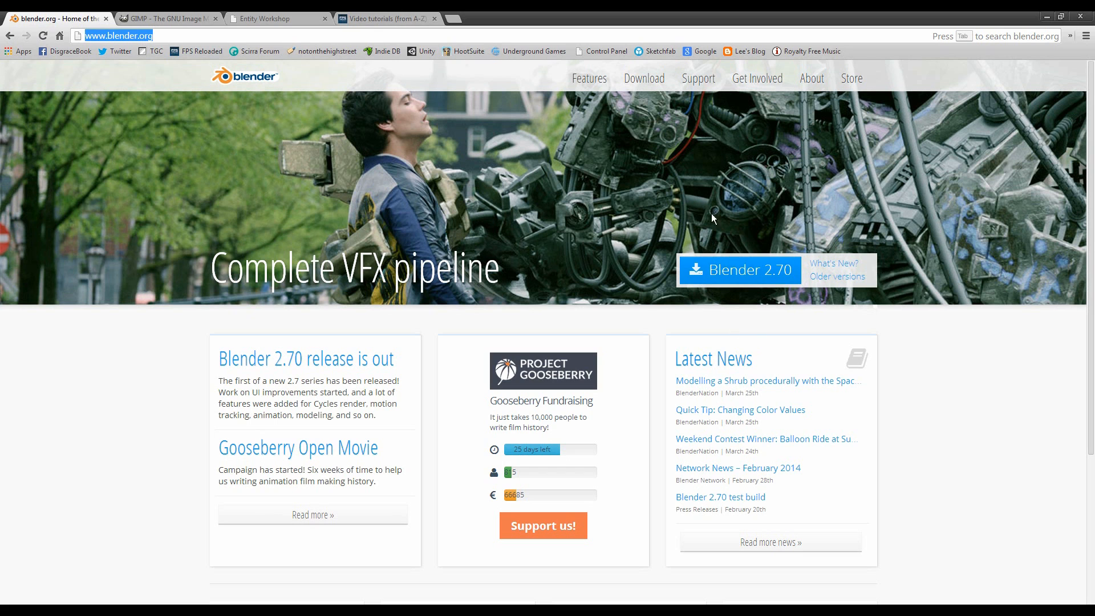
{"action": "left_click", "coordinate": [167, 19]}
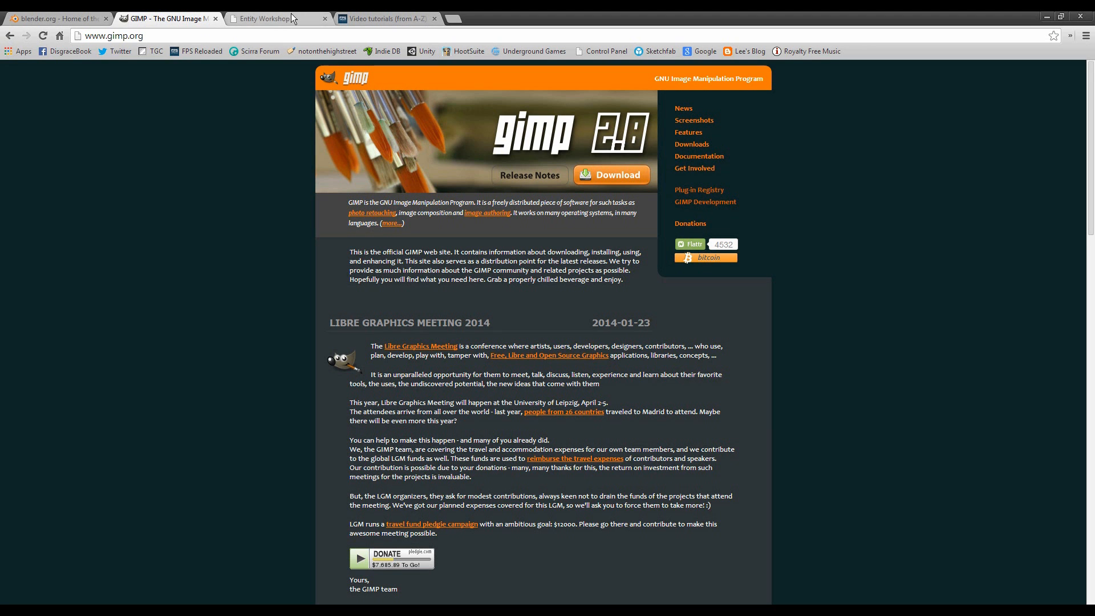
{"action": "left_click", "coordinate": [275, 18]}
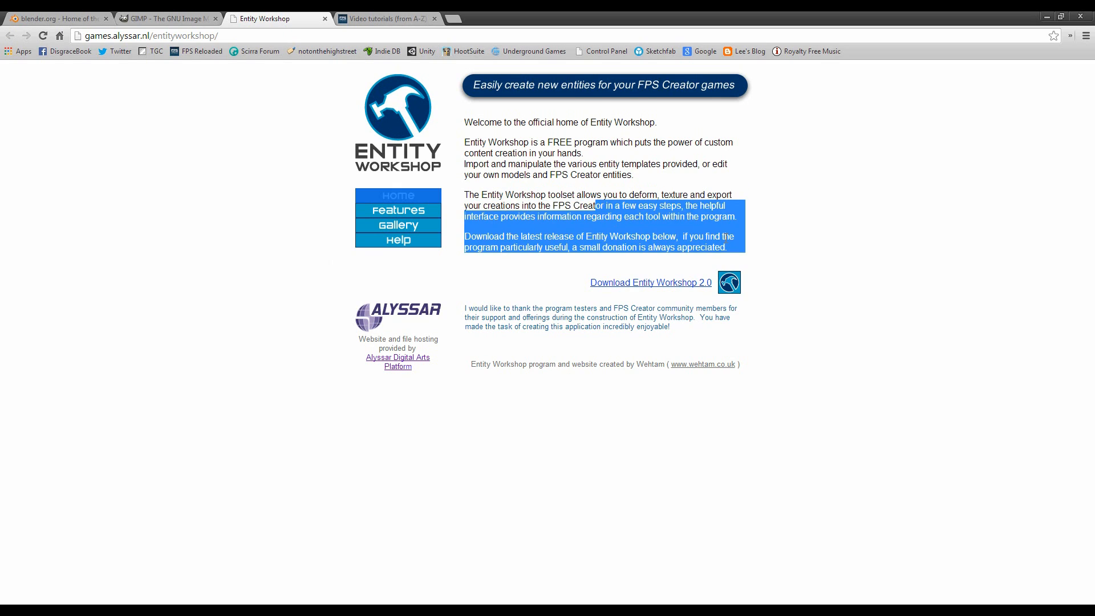
{"action": "left_click", "coordinate": [293, 116]}
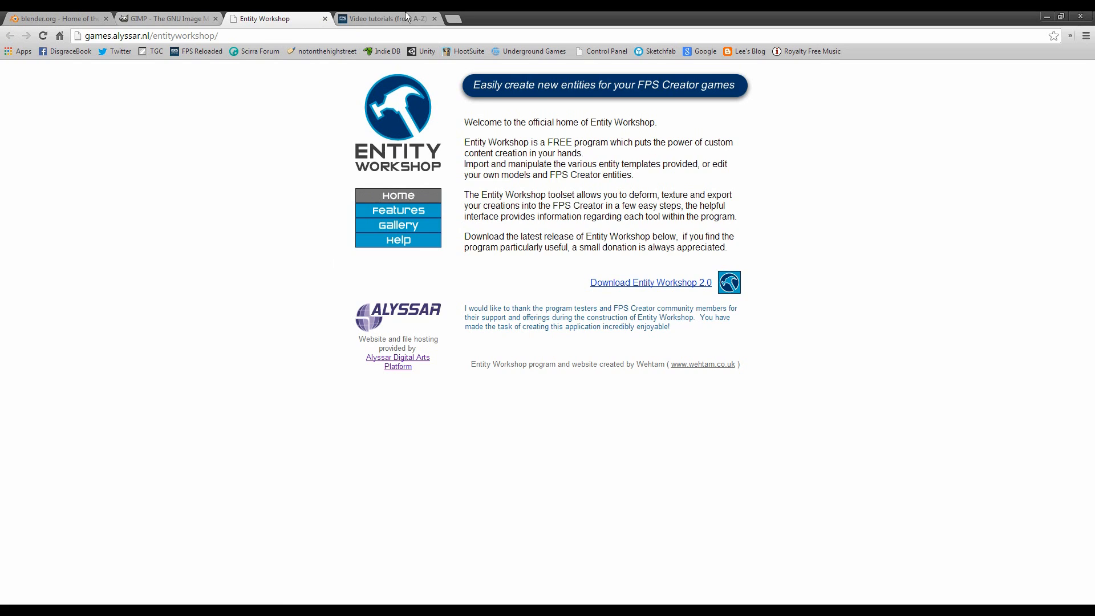
{"action": "left_click", "coordinate": [383, 19]}
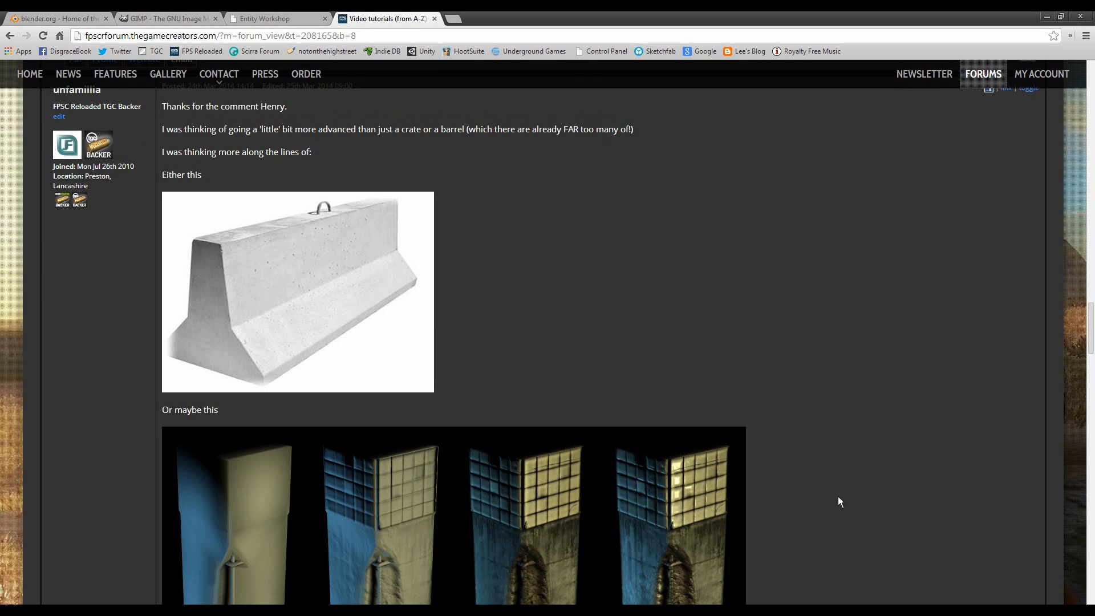
{"action": "scroll", "scroll_direction": "down", "scroll_amount": 3}
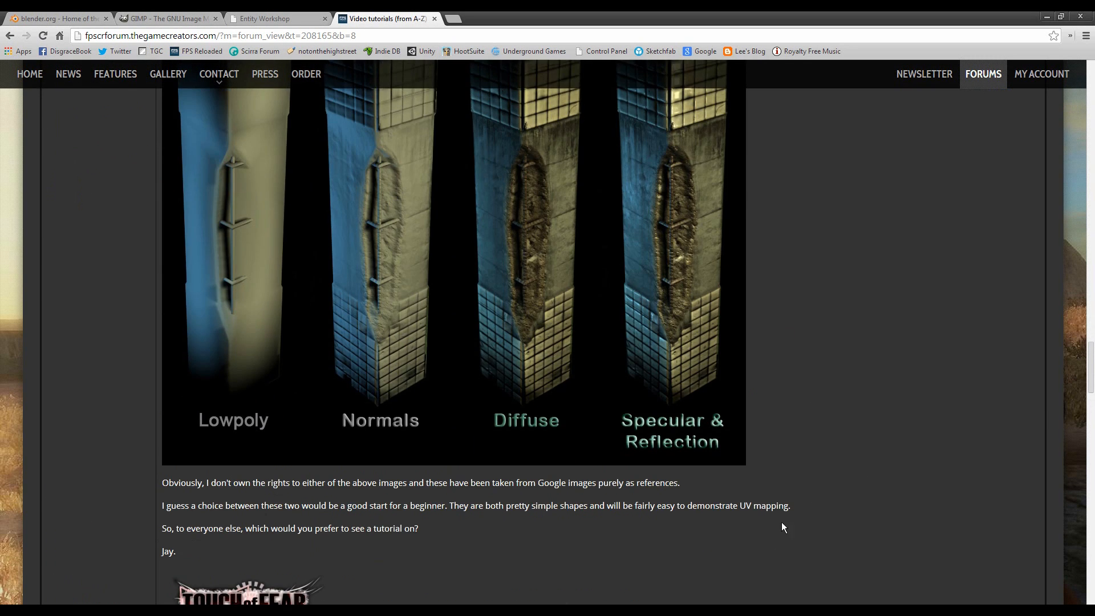
{"action": "scroll", "scroll_direction": "up", "scroll_amount": 3}
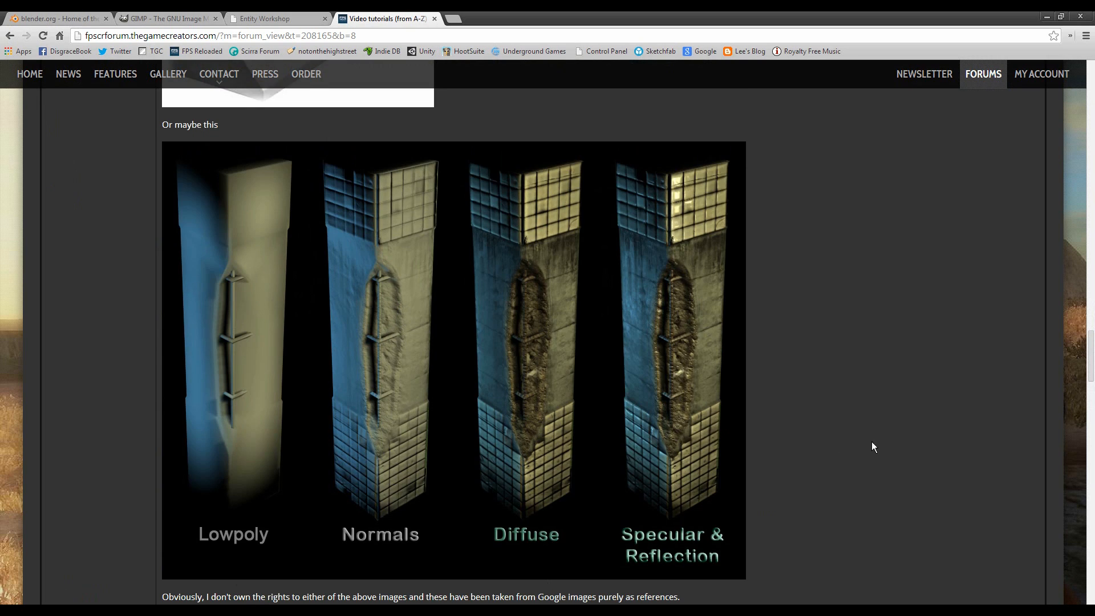
{"action": "scroll", "scroll_direction": "up", "scroll_amount": 3}
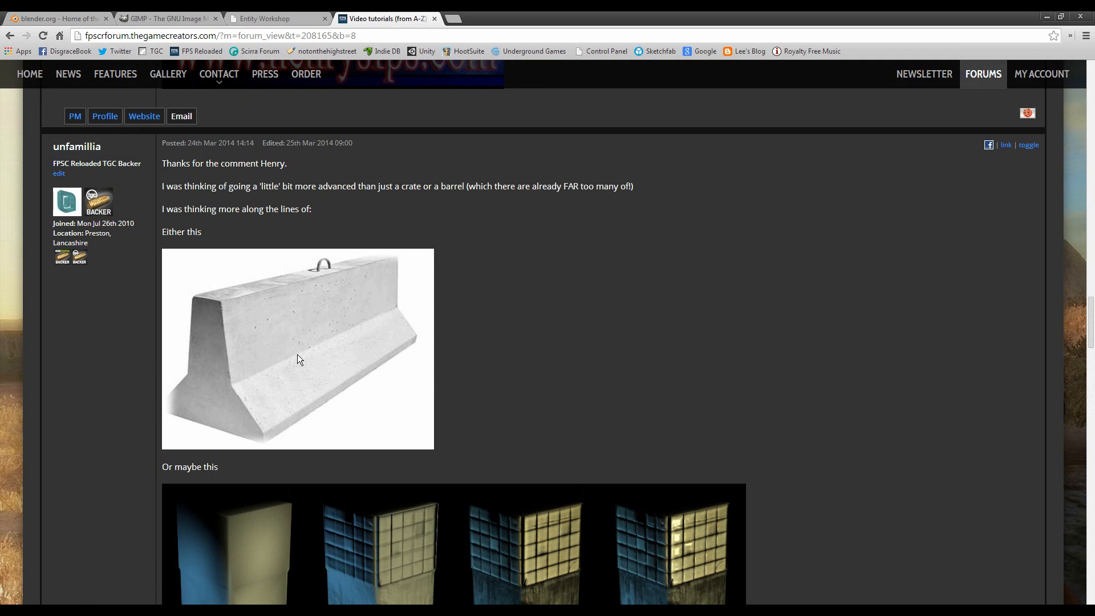
{"action": "mouse_move", "coordinate": [294, 395]}
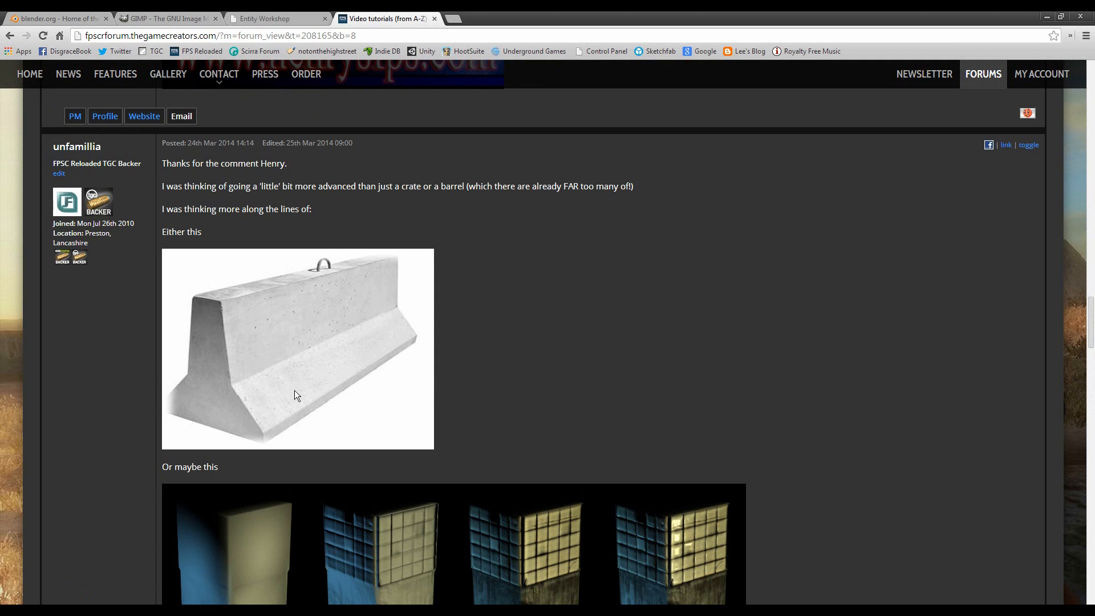
{"action": "mouse_move", "coordinate": [793, 378]}
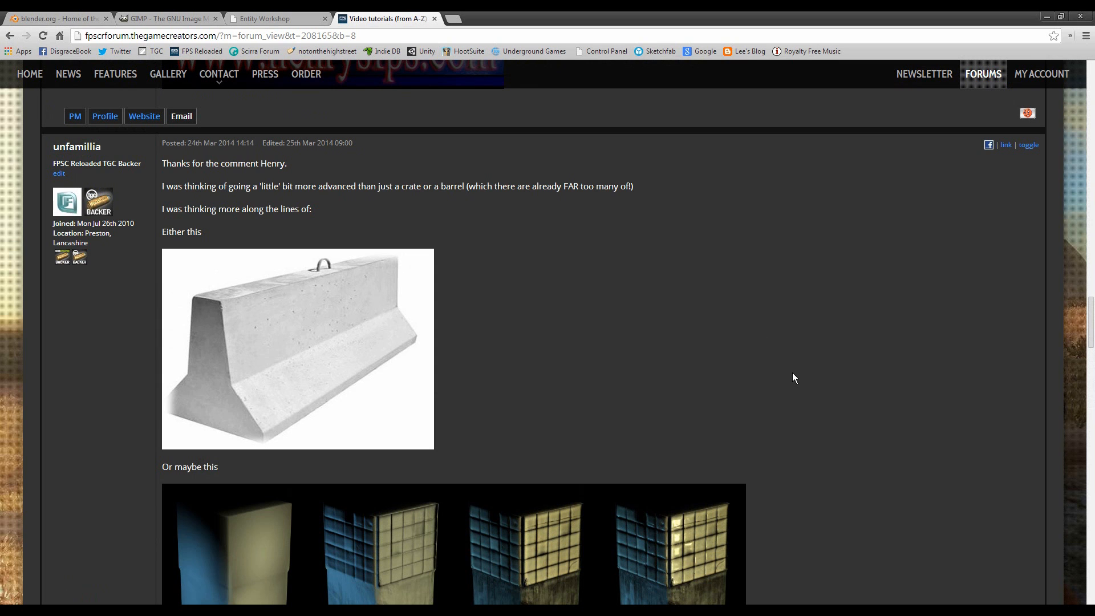